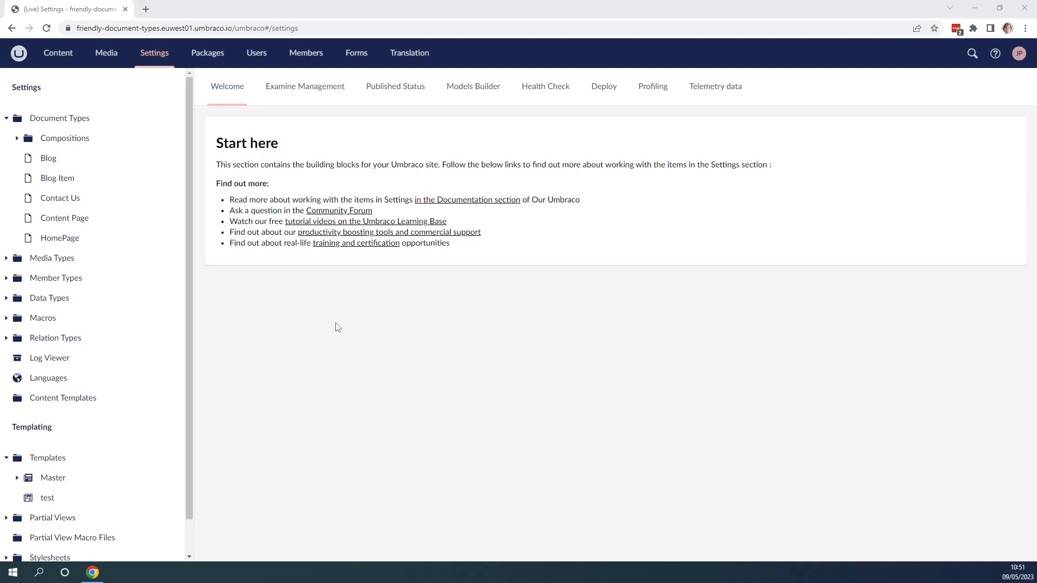
mouse_move(57, 177)
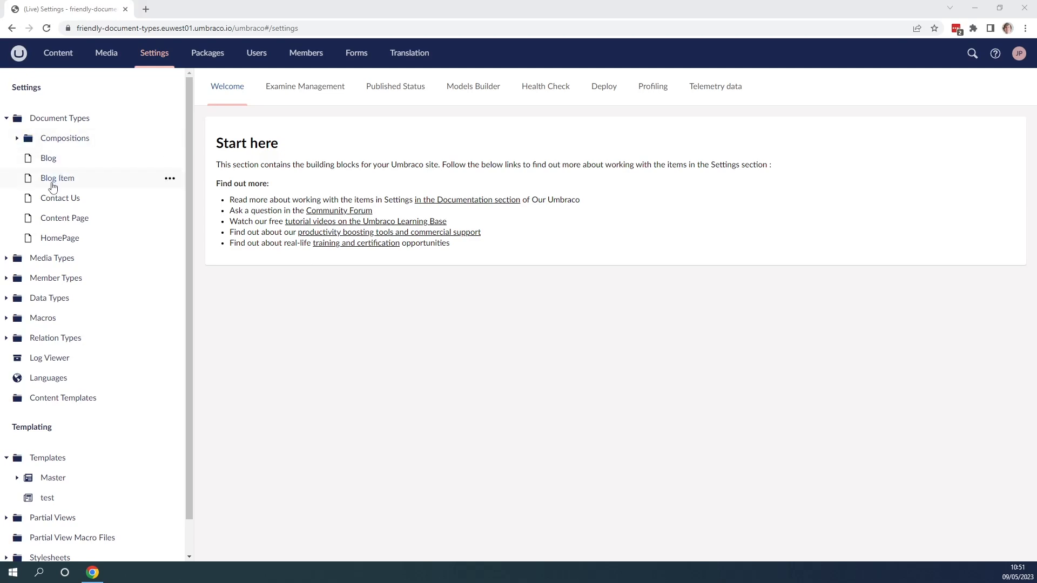
mouse_move(71, 192)
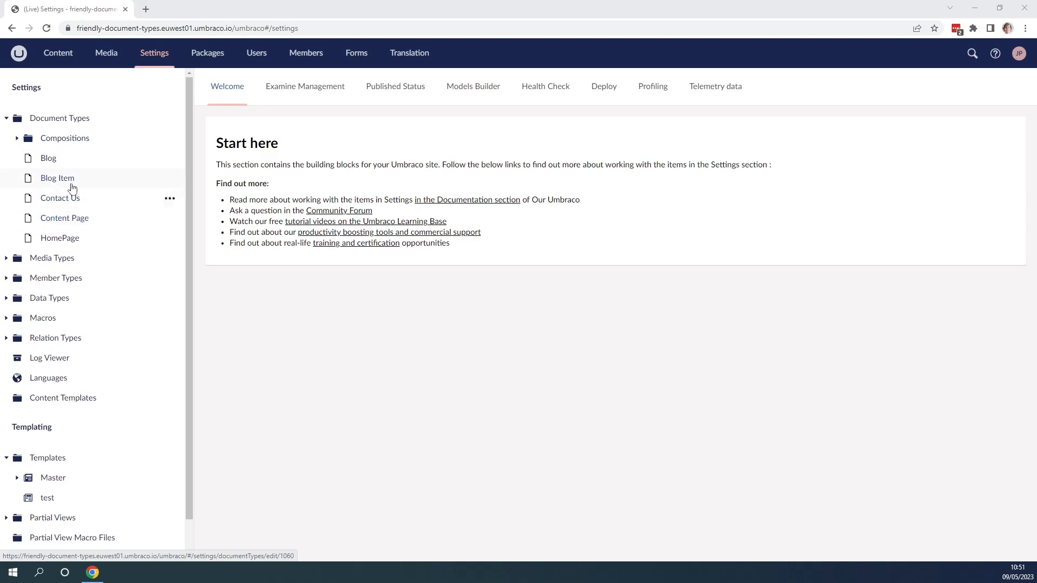
mouse_move(58, 239)
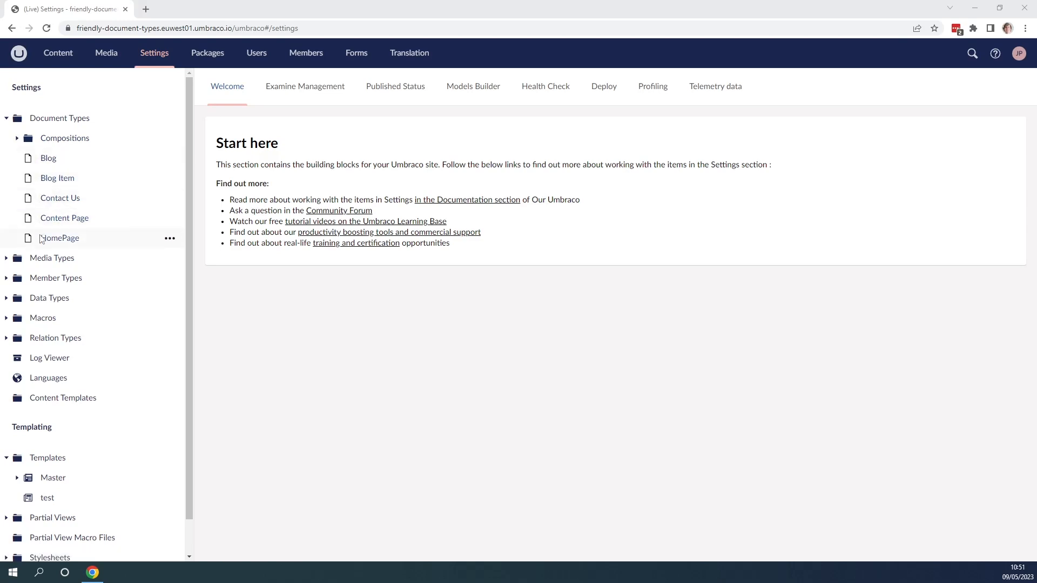
mouse_move(59, 239)
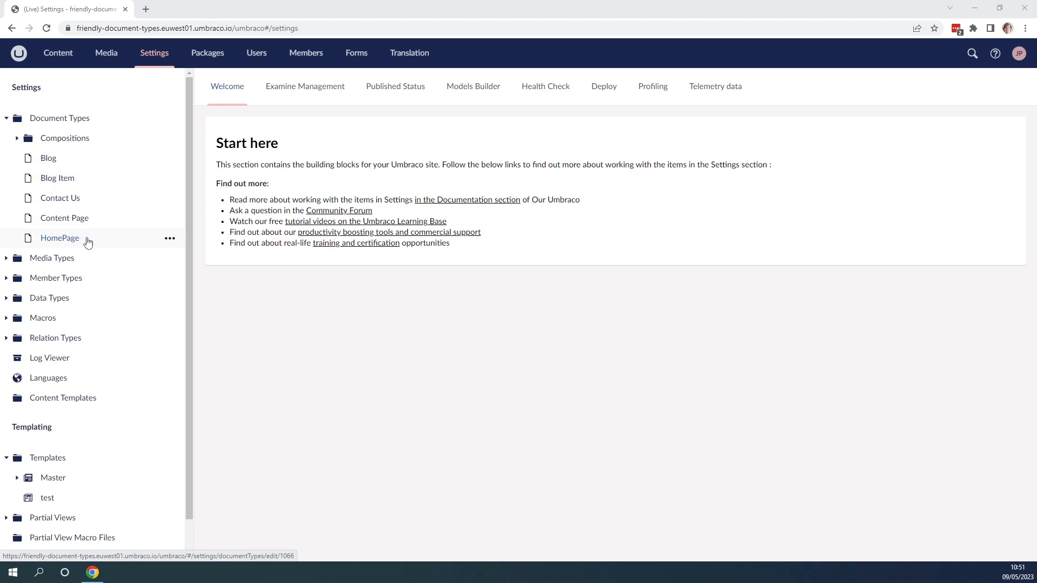
Step: Open the HomePage document type from Document Types in the Settings tree
click(60, 238)
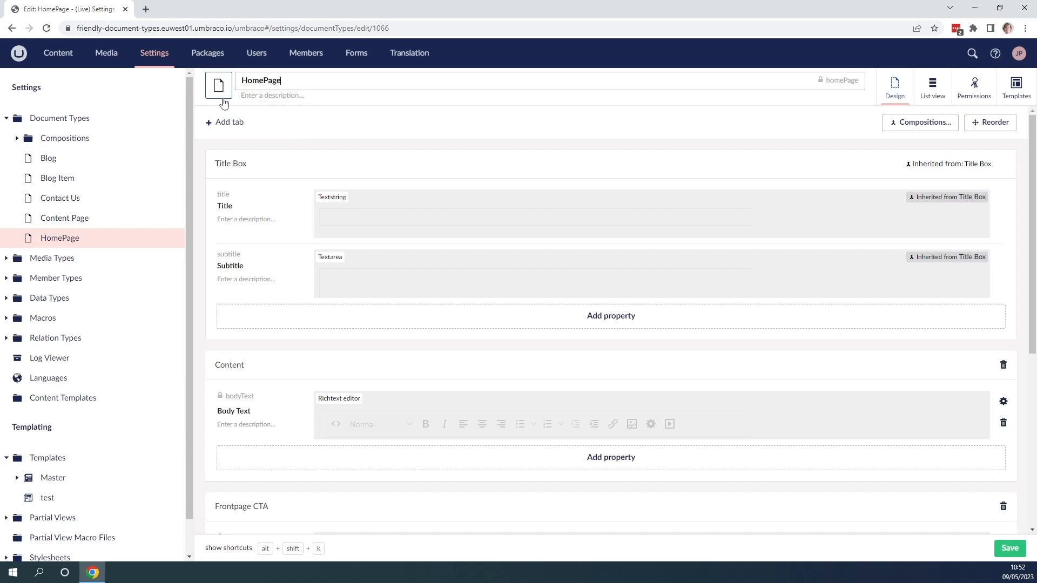
mouse_move(219, 100)
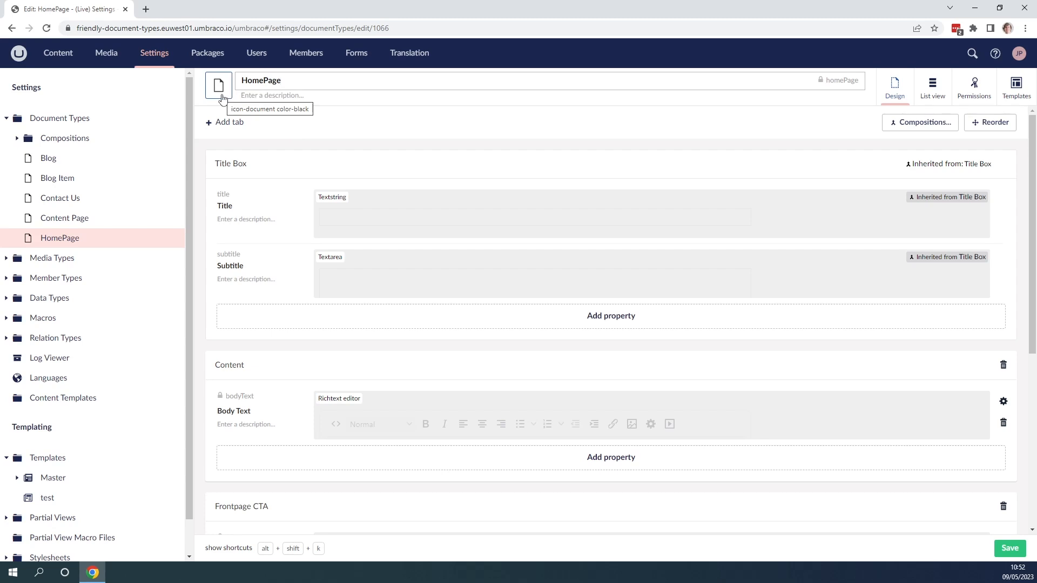
Step: In HomePage's icon picker, choose the green colour and filter icons by 'home'
click(219, 86)
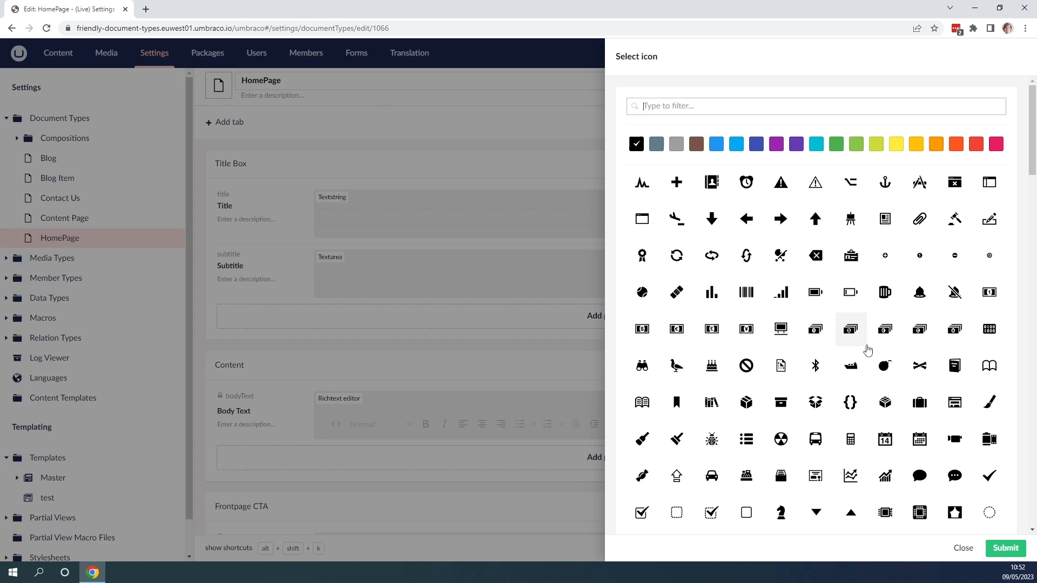
mouse_move(851, 182)
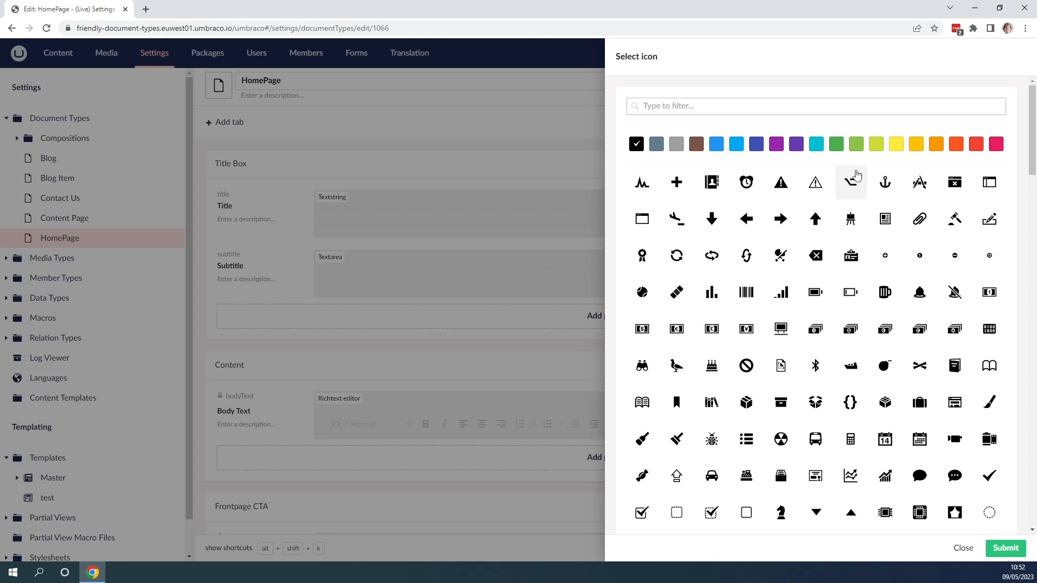
mouse_move(780, 182)
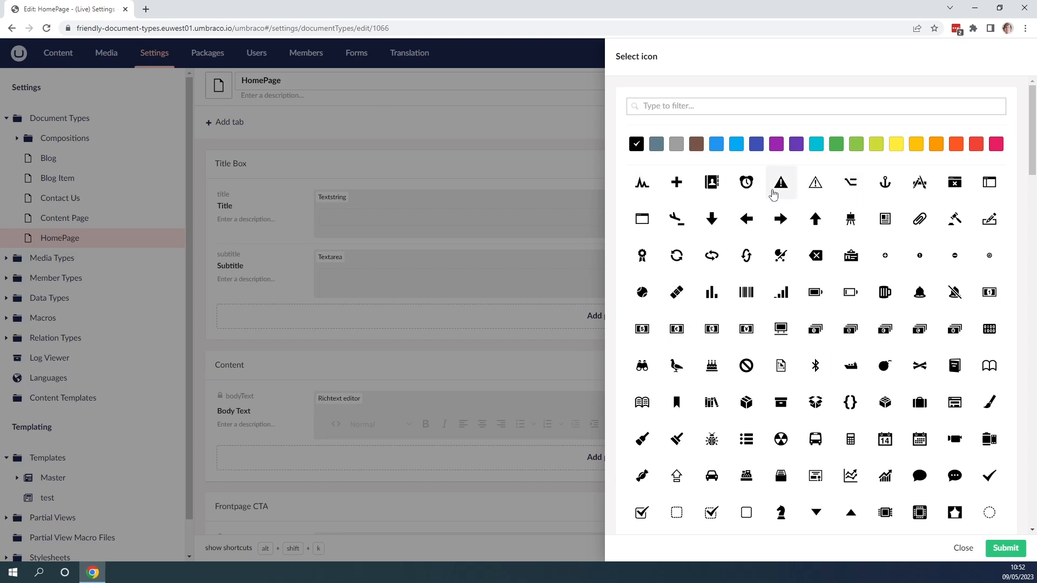
click(836, 143)
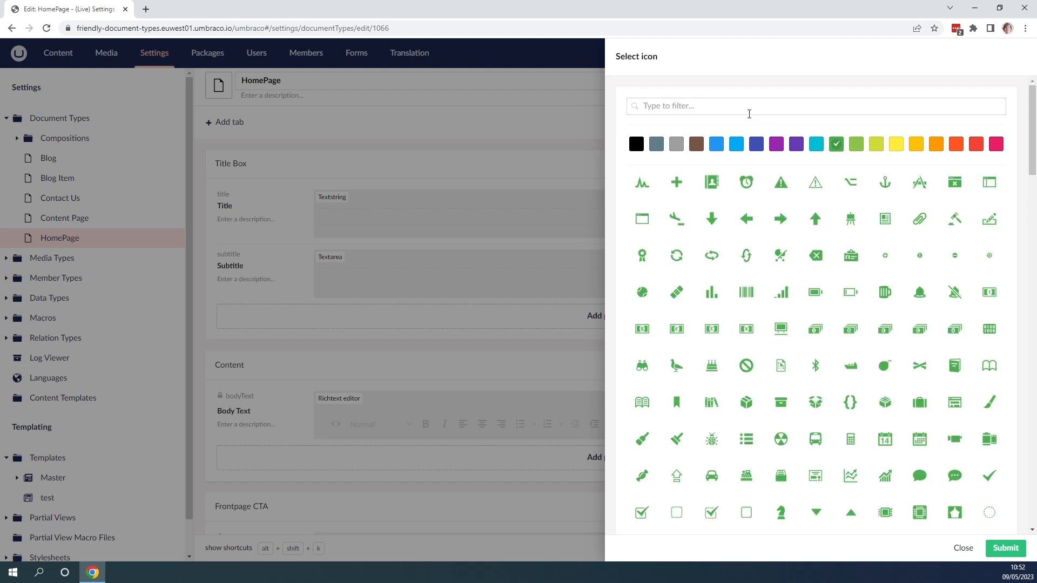
text(home)
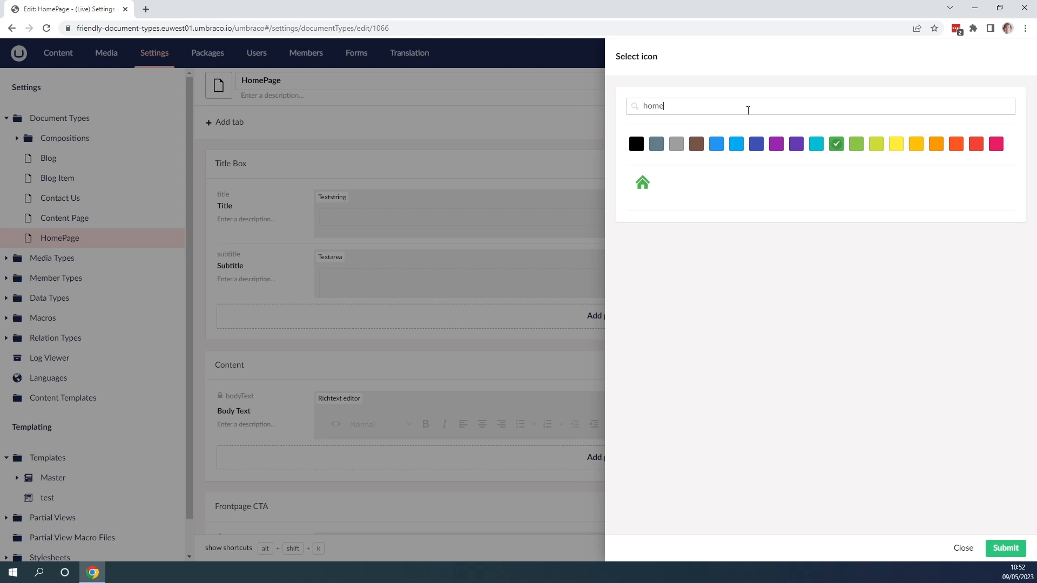
mouse_move(642, 182)
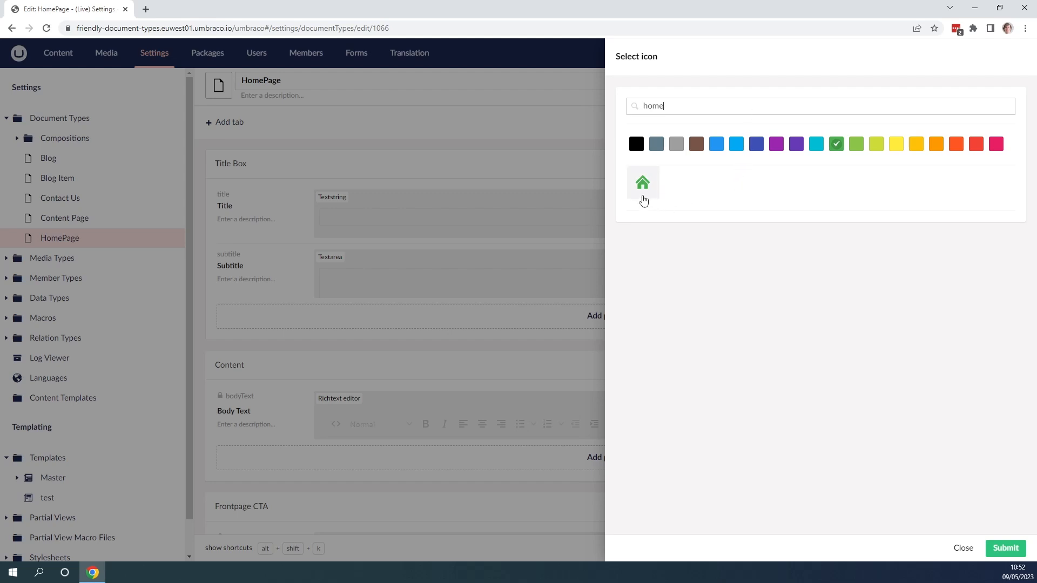
mouse_move(642, 183)
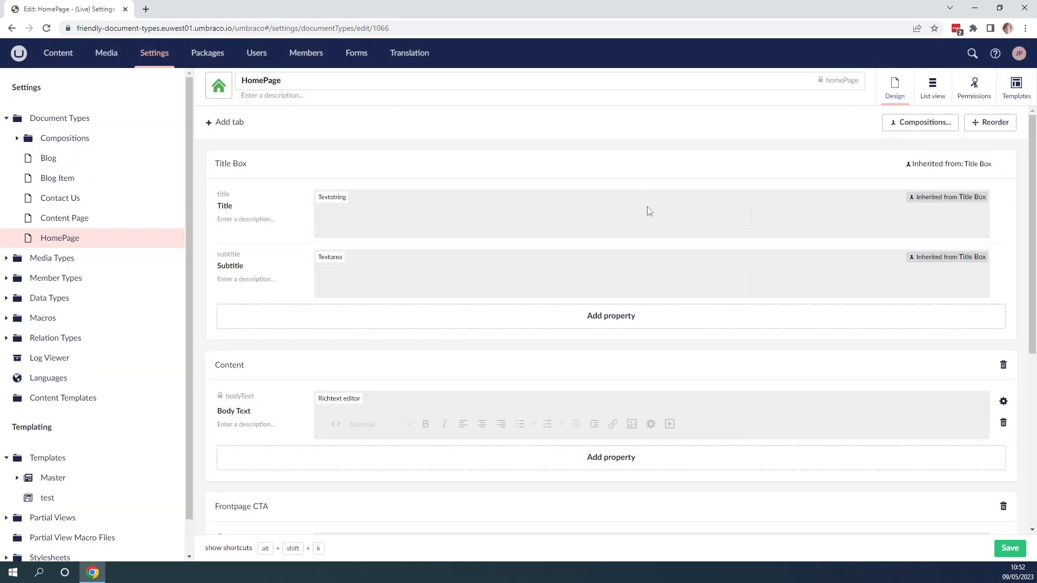
mouse_move(261, 110)
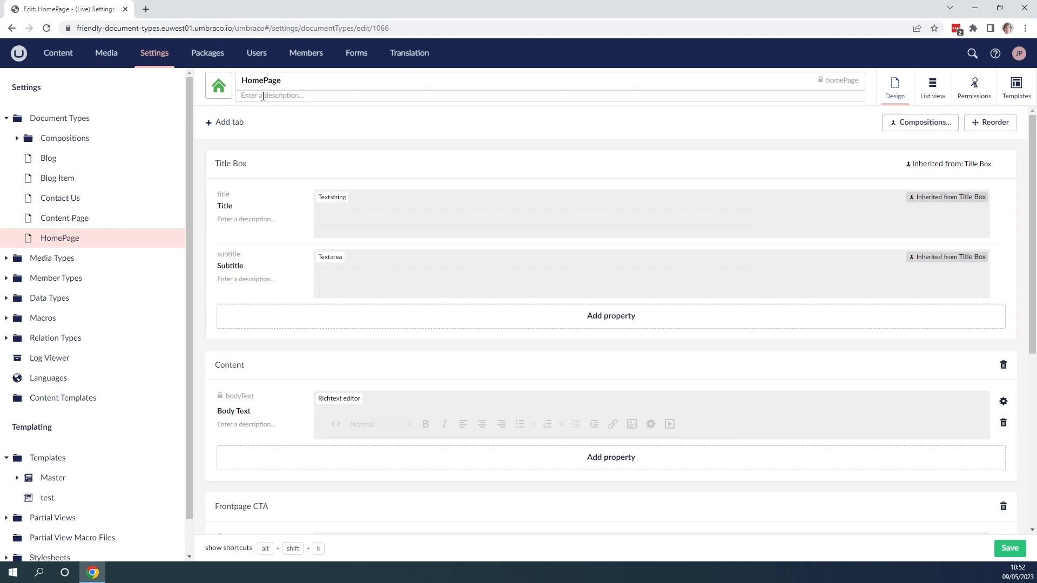
Step: Describe HomePage as the homepage used as the root for our website
text(This is the Ho)
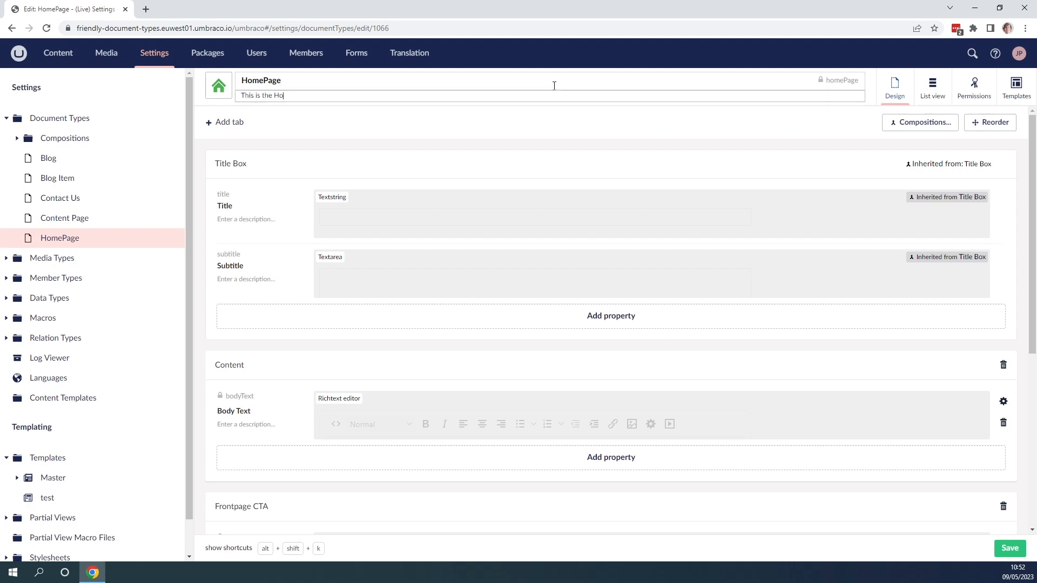
text(mepage. This is used as the root for o)
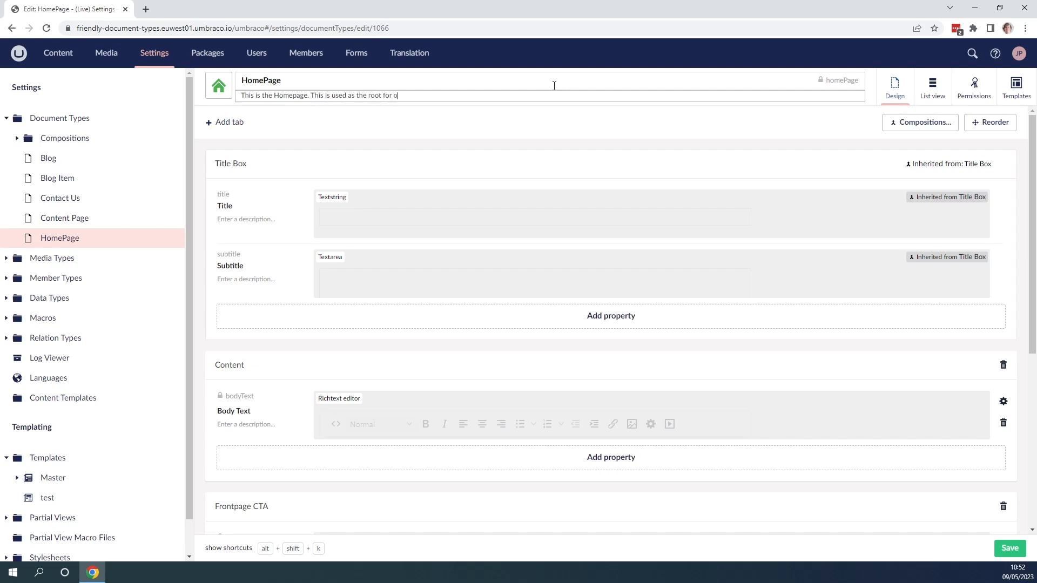
text(ur website)
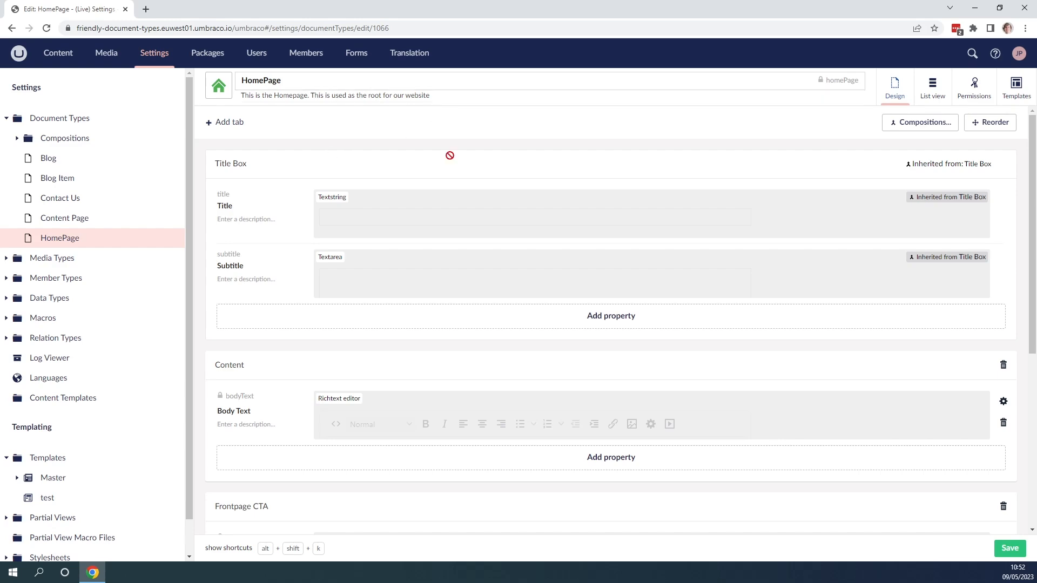
scroll(down, 3)
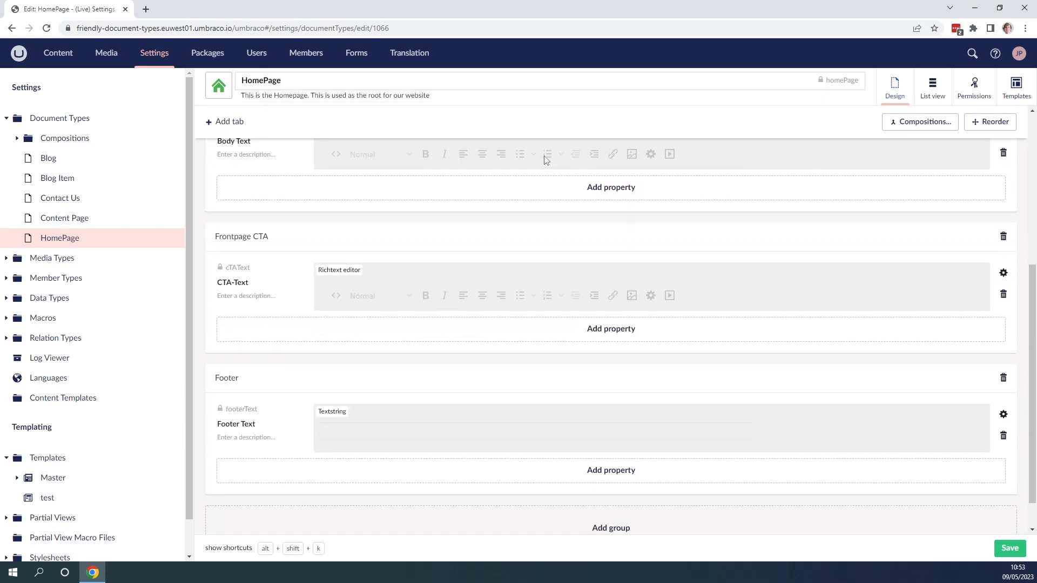
scroll(up, 3)
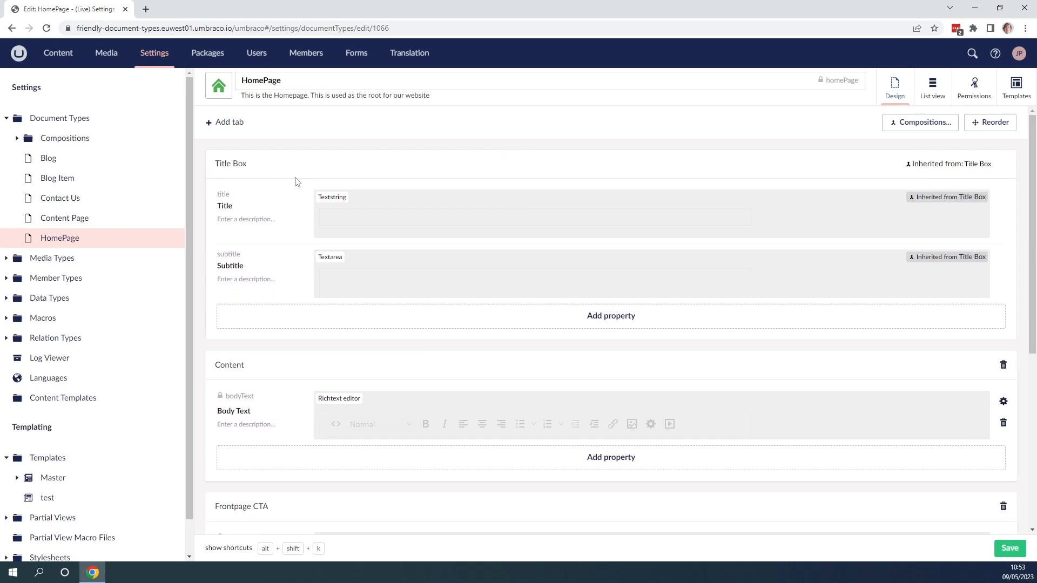
mouse_move(986, 186)
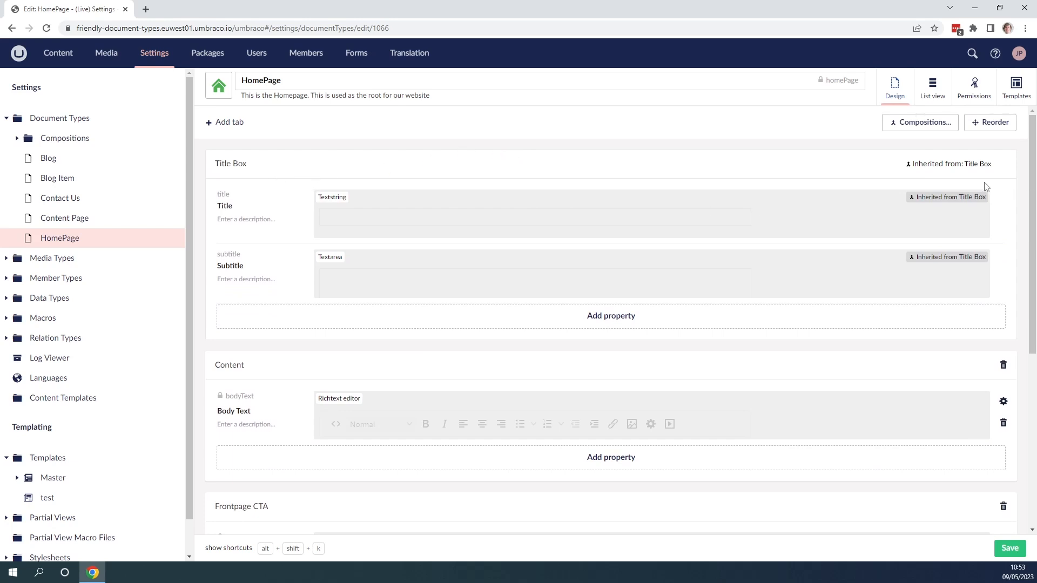
scroll(down, 3)
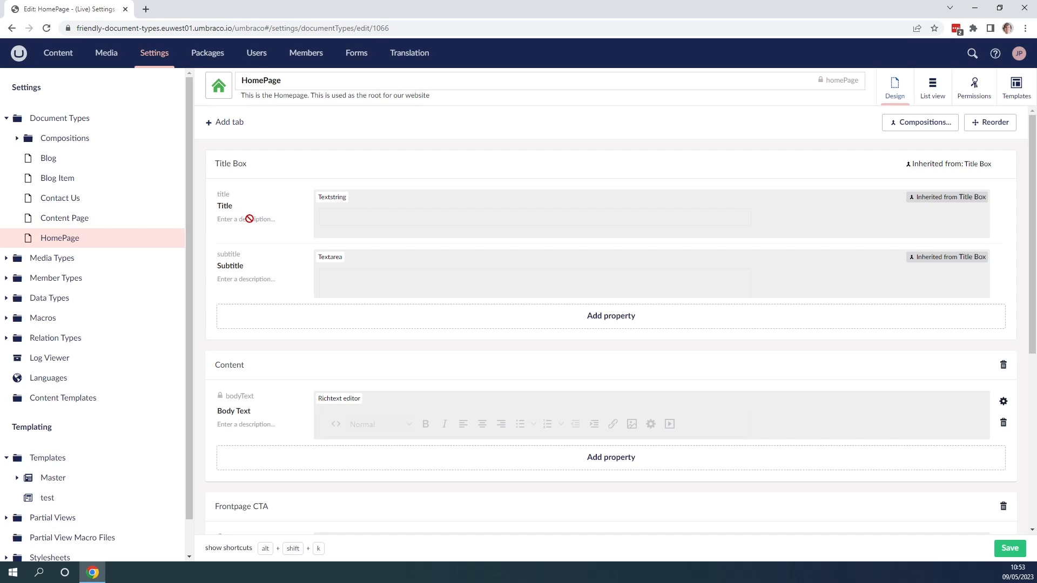
scroll(down, 3)
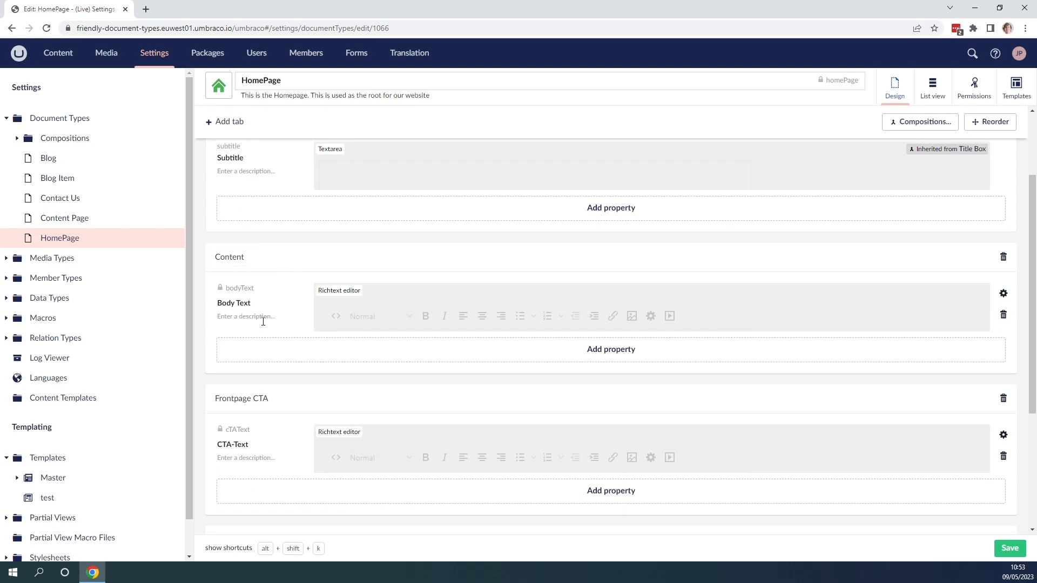
mouse_move(258, 321)
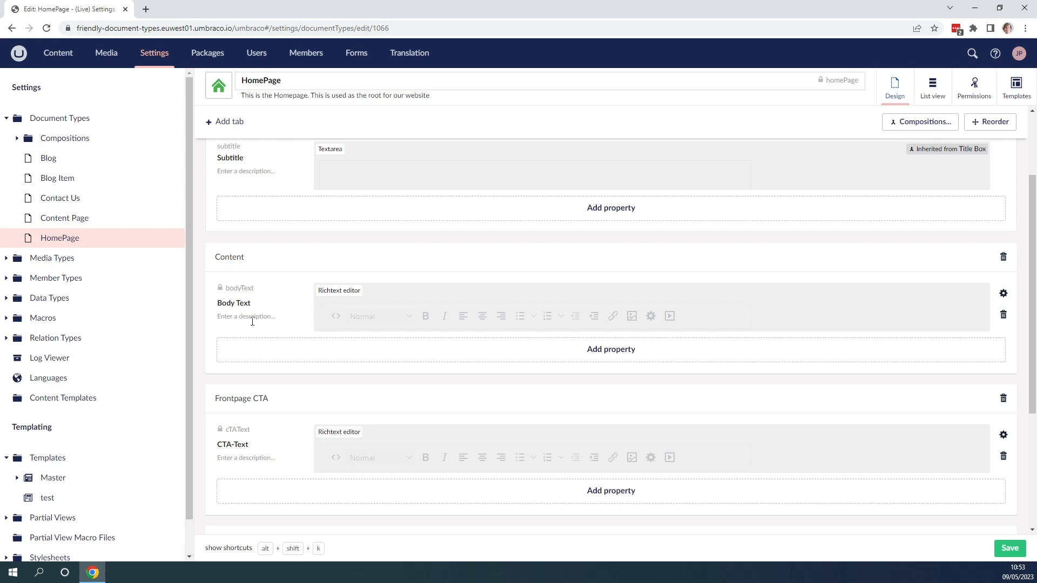
Step: Describe Body Text as the page's text body with styling, images, videos and macros
click(259, 316)
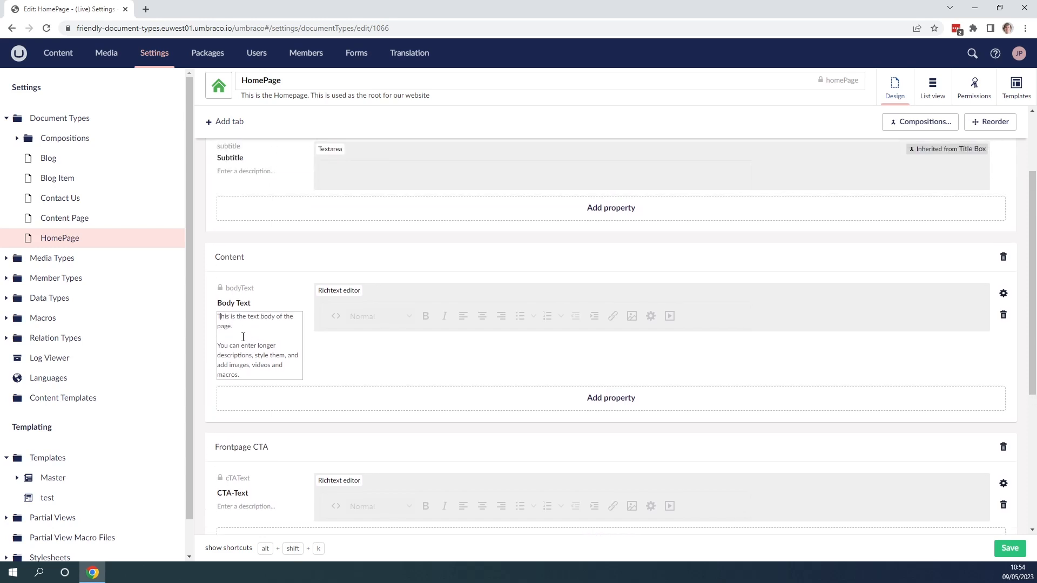
mouse_move(724, 411)
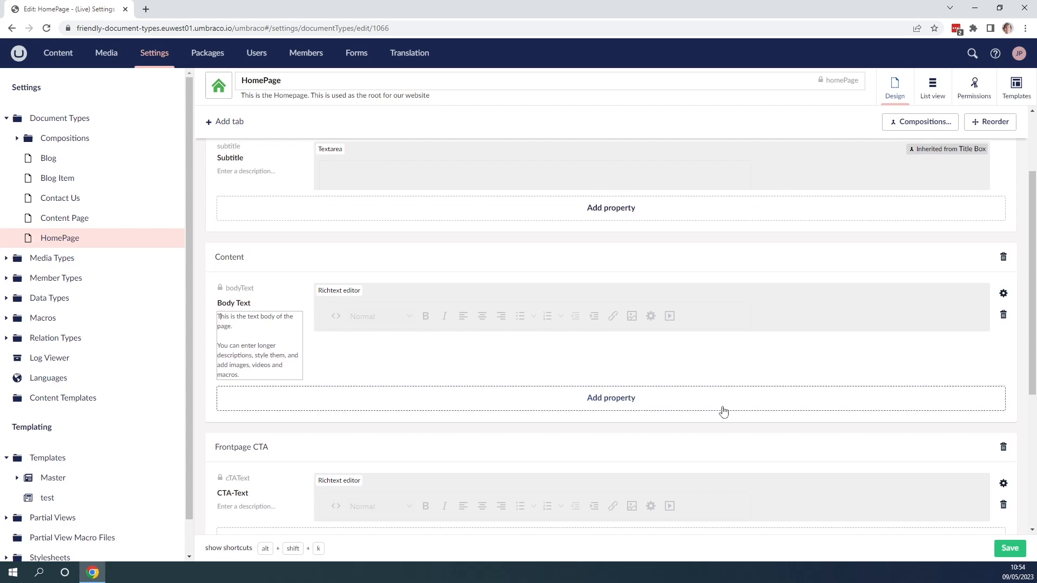
scroll(down, 3)
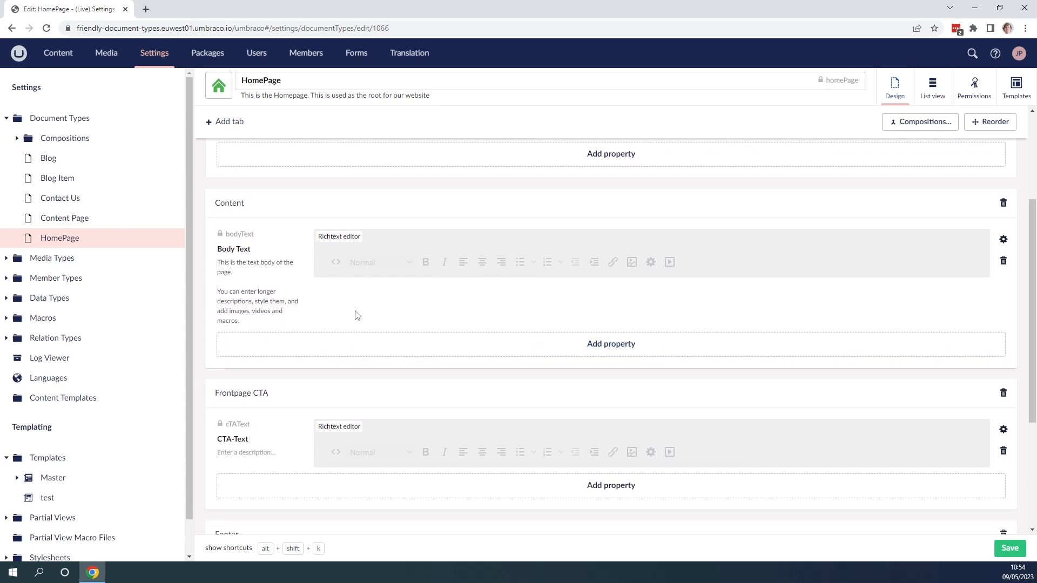
scroll(down, 3)
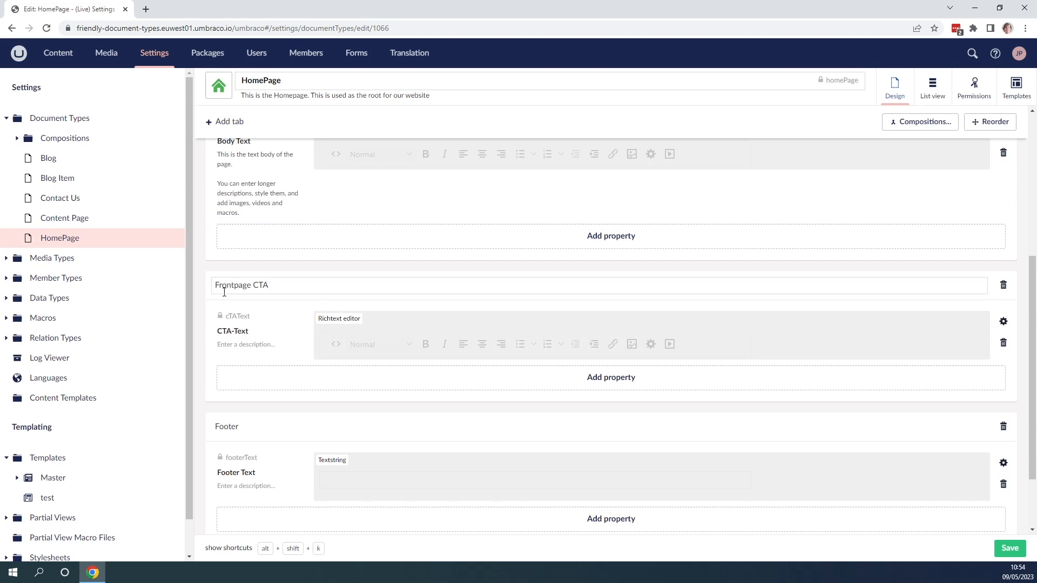
mouse_move(298, 287)
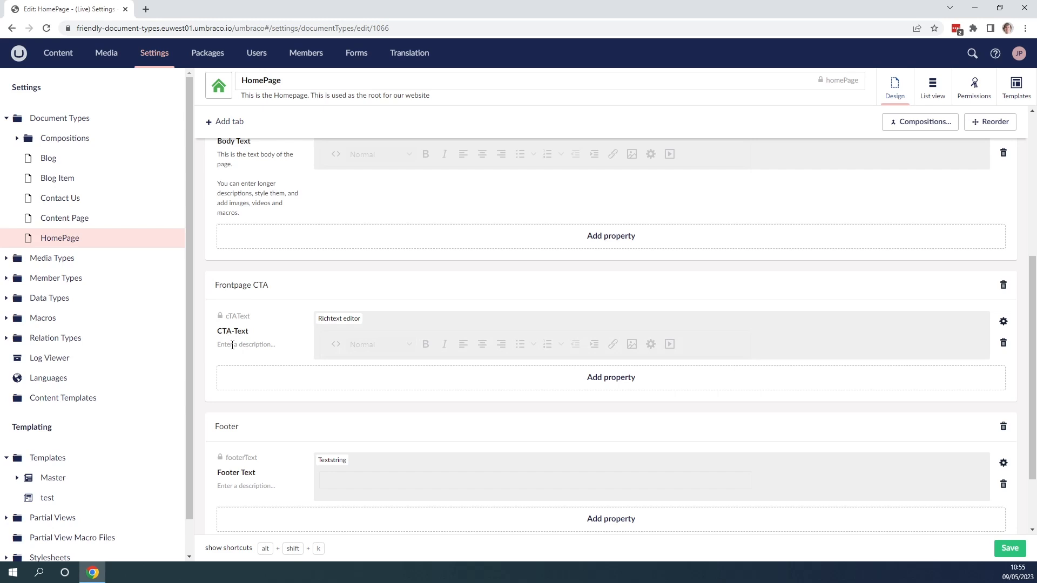
Step: Give CTA-Text the description 'Add some call to-action to our website.'
text(Add some call to-action to our website.)
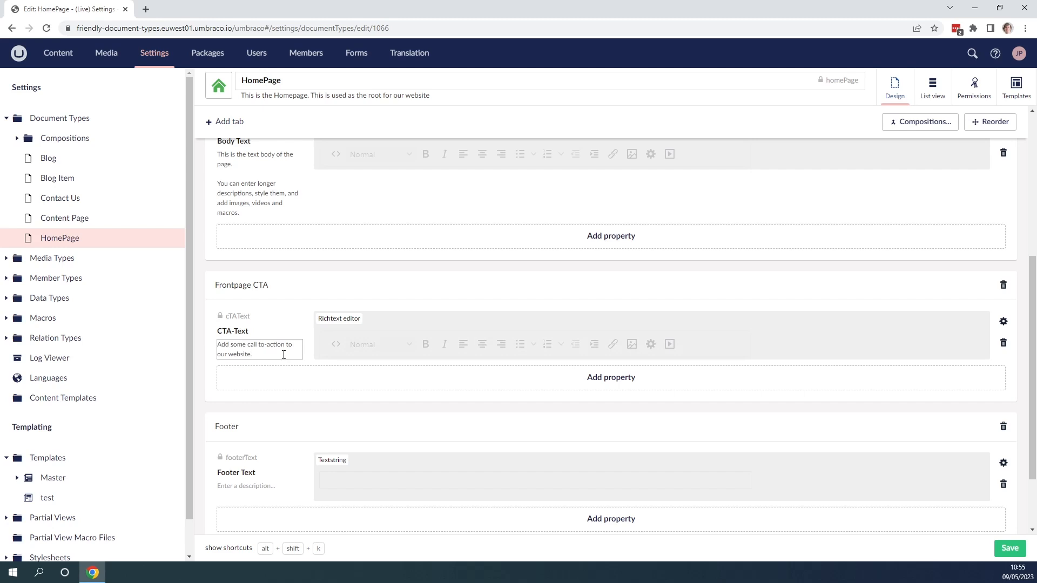
mouse_move(281, 323)
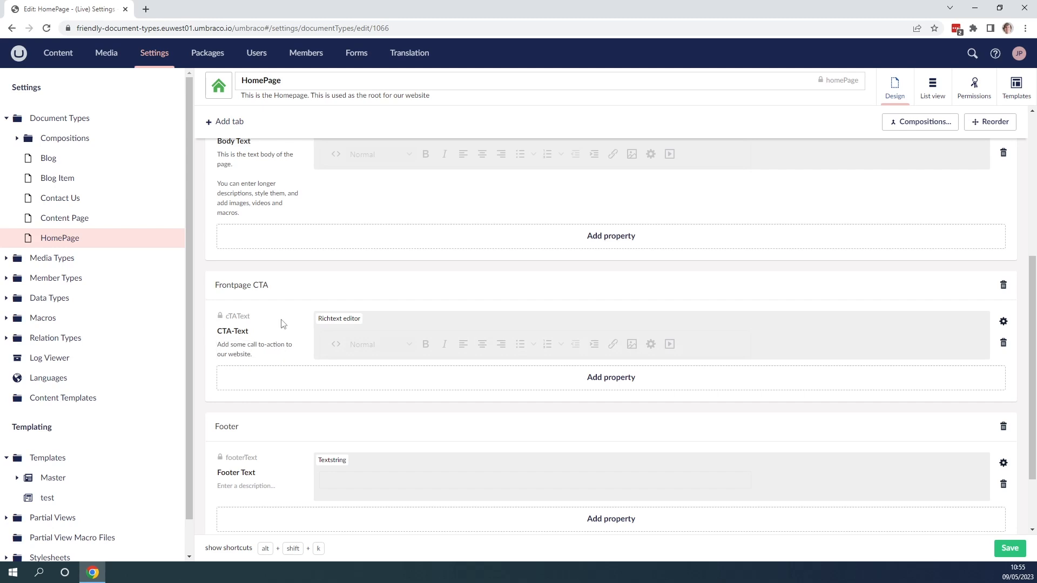
scroll(down, 3)
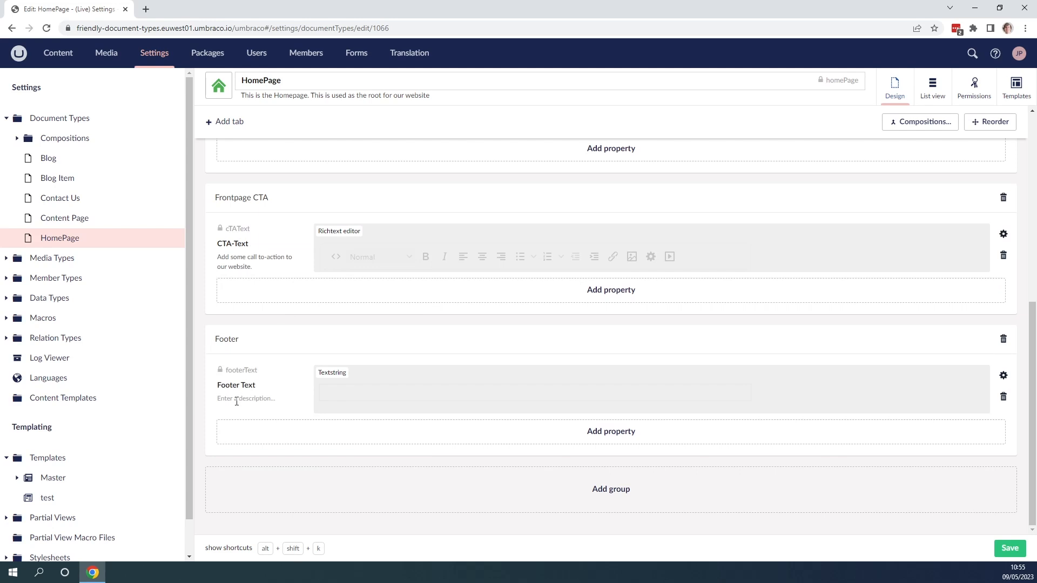
mouse_move(243, 401)
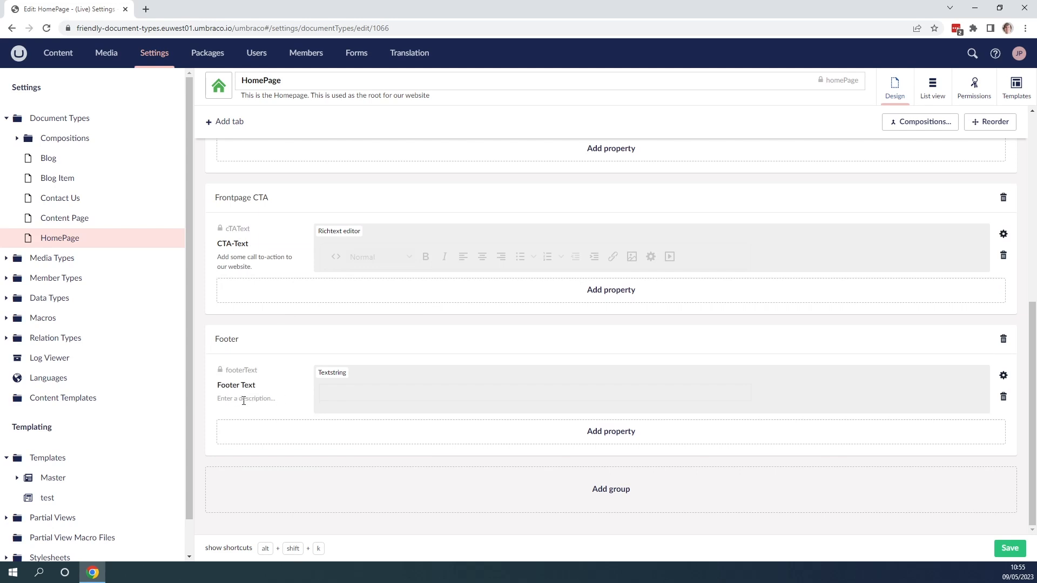
Step: Describe Footer Text as adding a simple string of text to our page footer
click(259, 399)
text(Add sa simple string of text t)
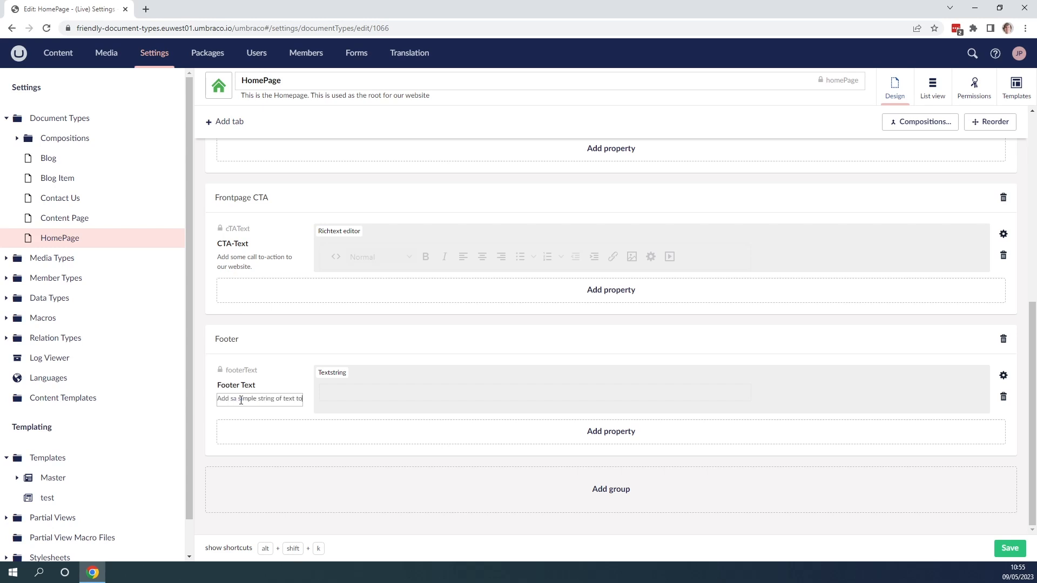
text(our footer on our page.)
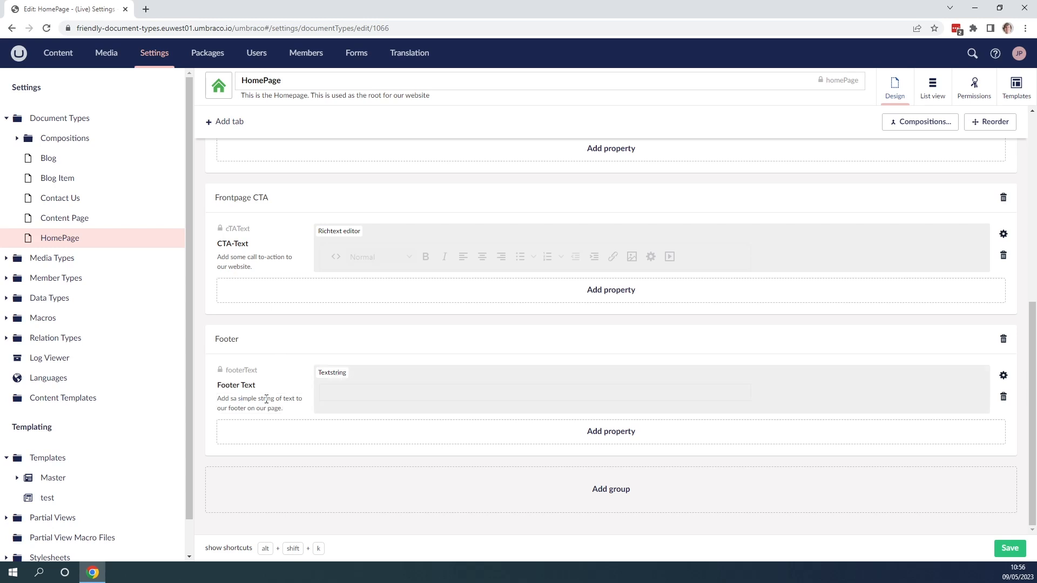
mouse_move(701, 440)
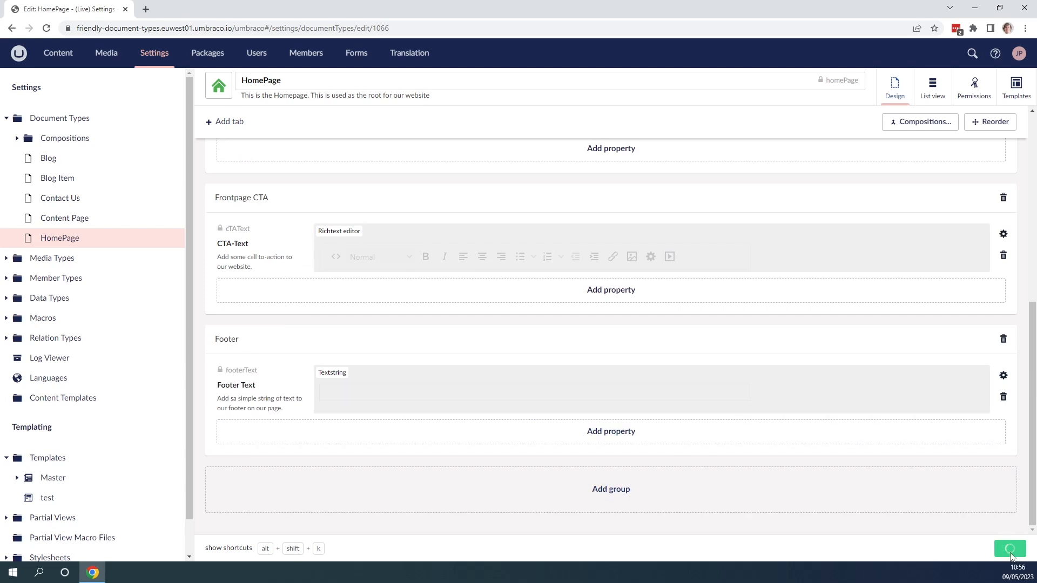
Step: Save the HomePage document type and dismiss the 'Document Type saved' notification
click(1009, 551)
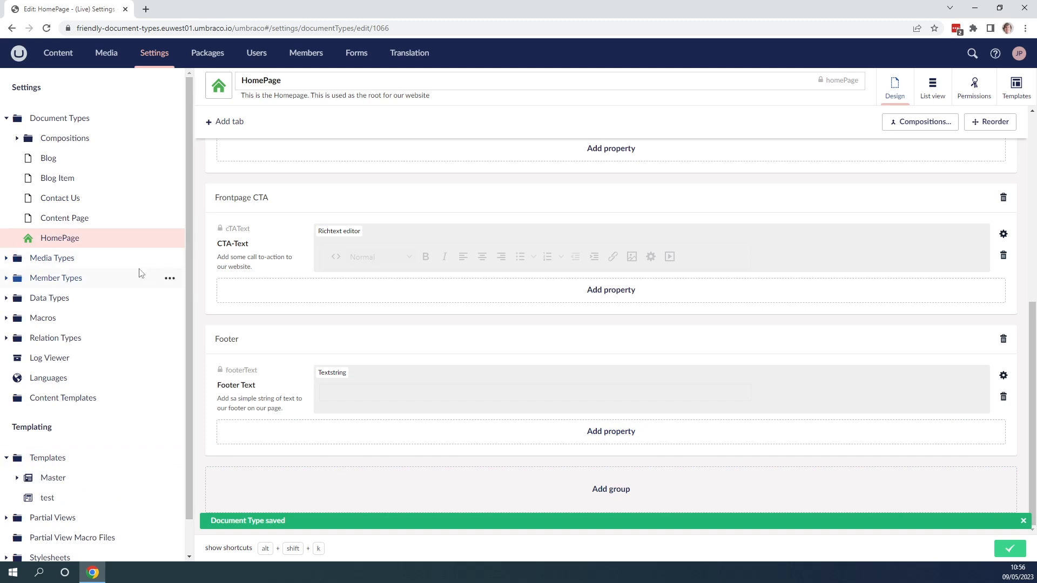
mouse_move(157, 256)
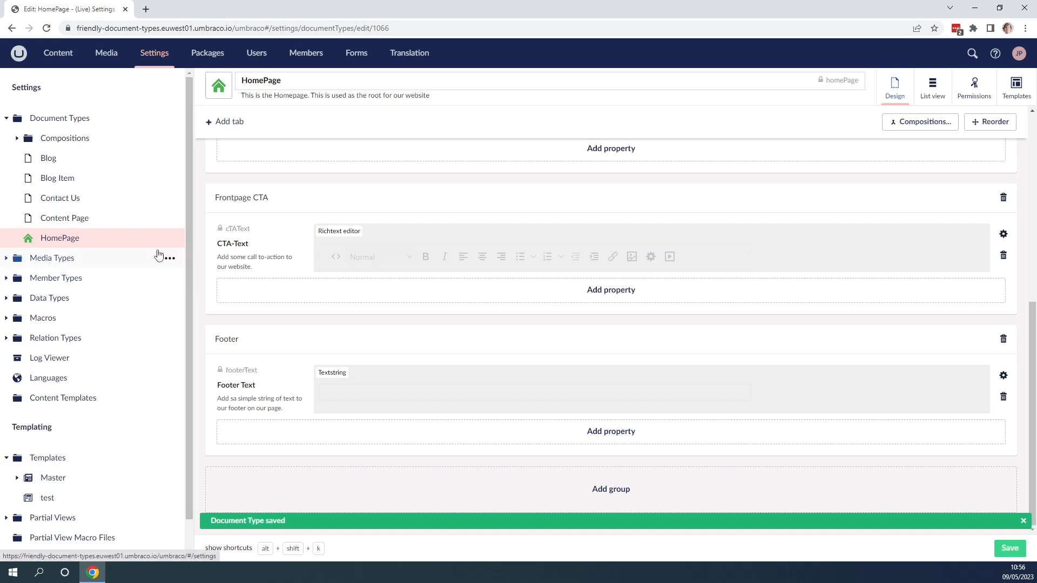
click(1022, 521)
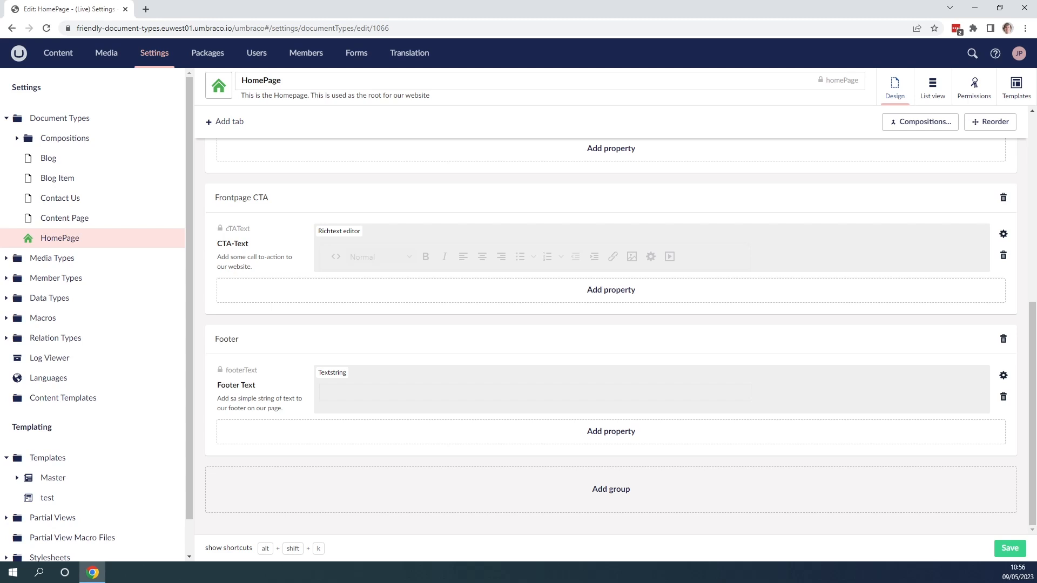
Step: Save the coloured icons on the other document types, then scroll HomePage back to Title Box
click(1009, 548)
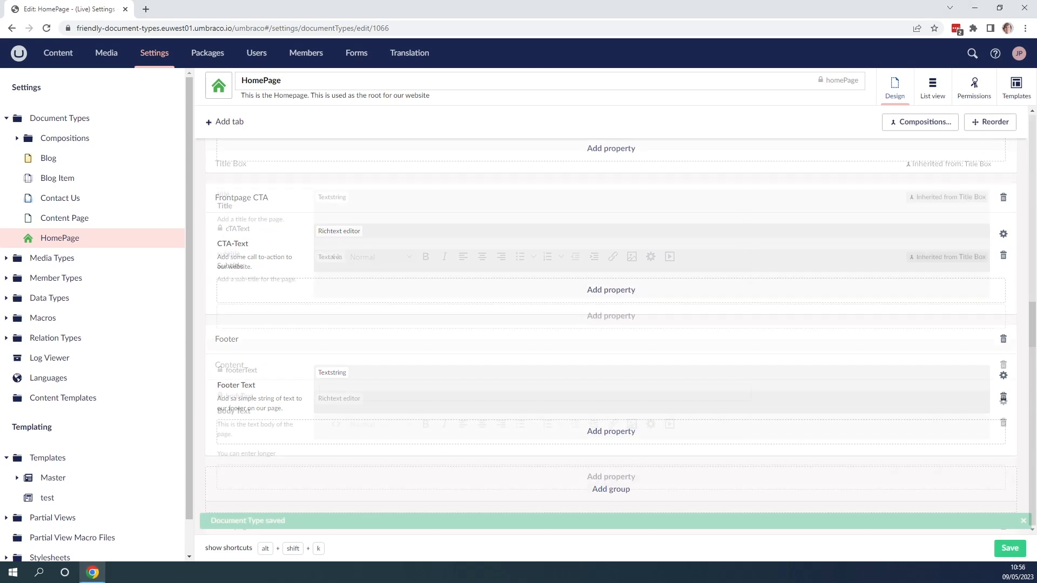
scroll(up, 3)
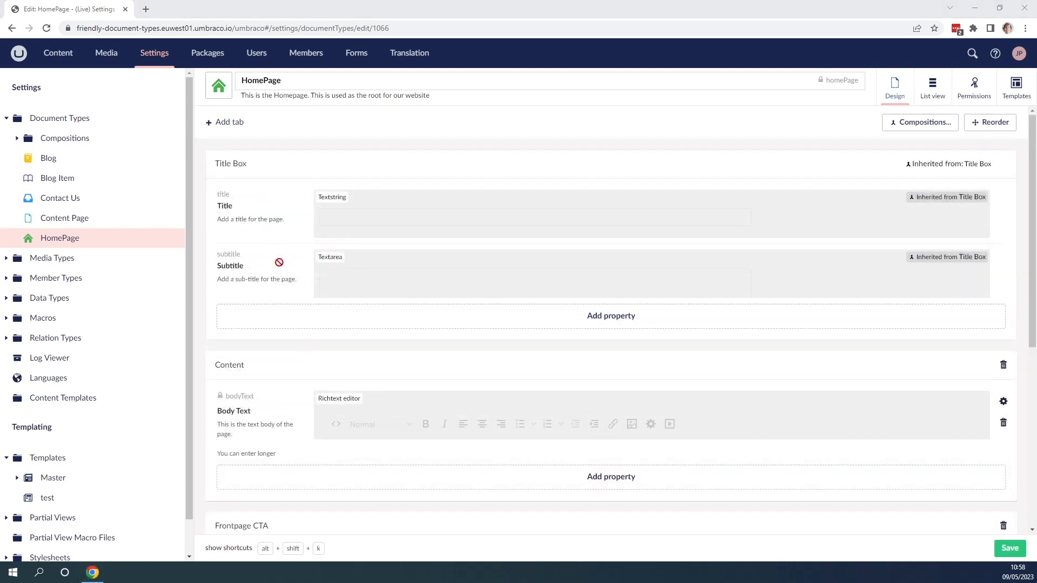
mouse_move(65, 217)
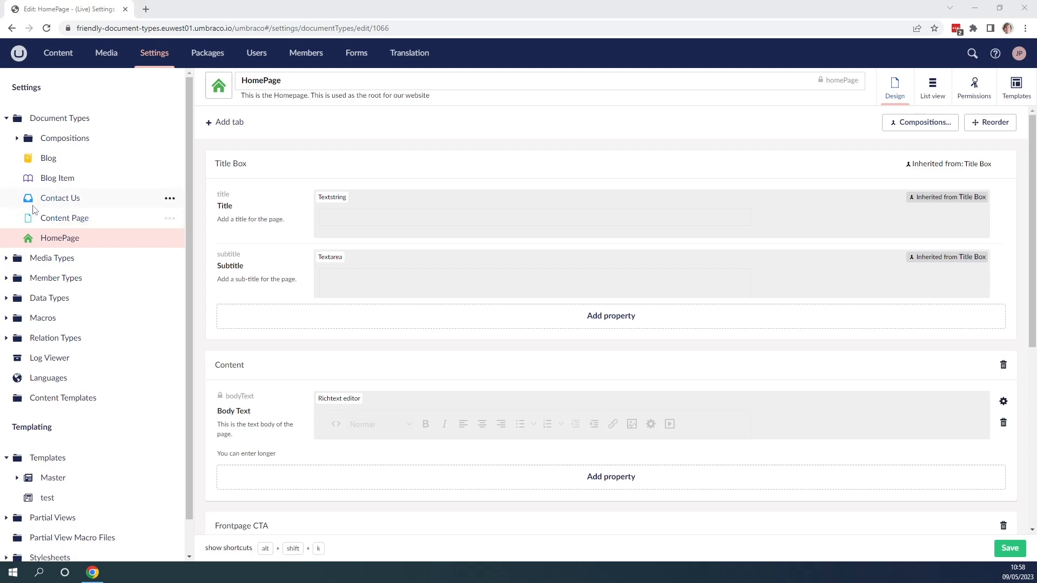
mouse_move(47, 157)
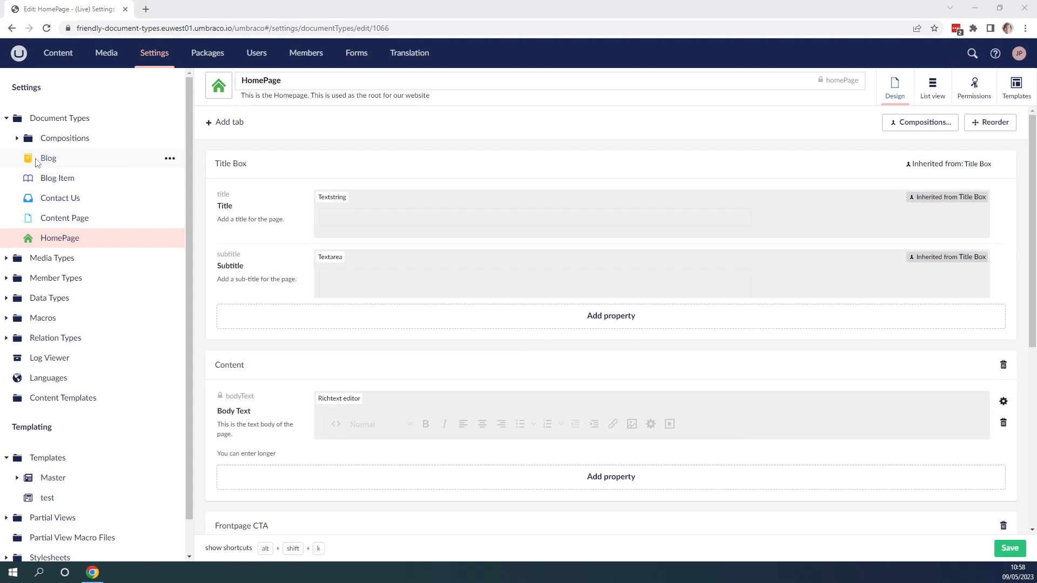
mouse_move(247, 235)
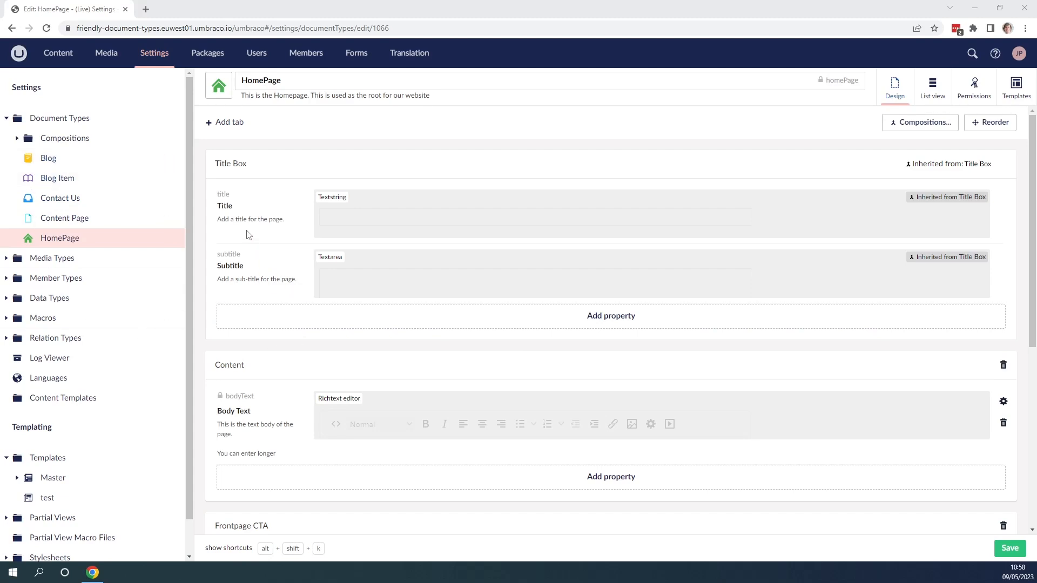
mouse_move(227, 236)
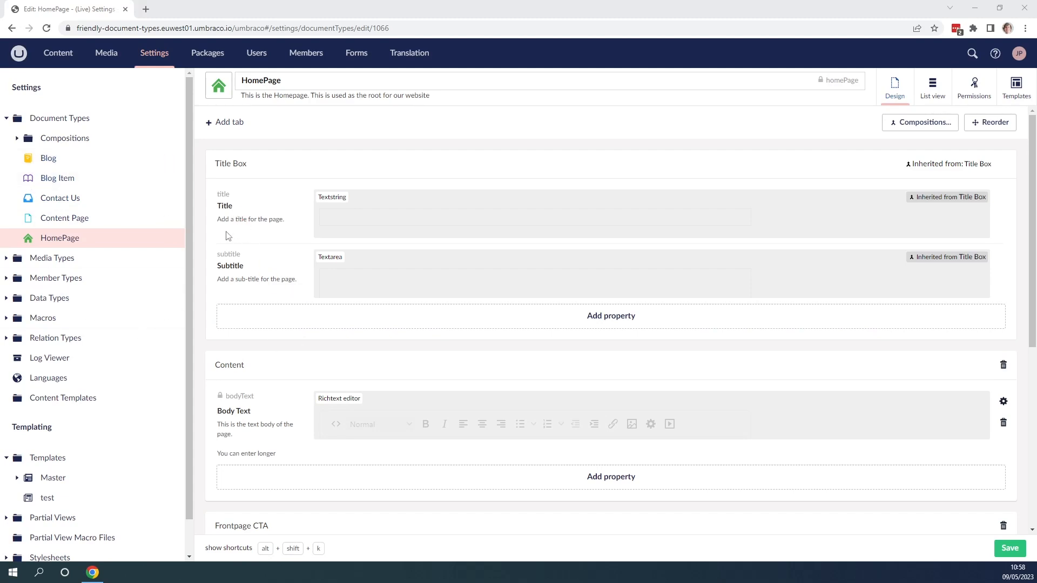
mouse_move(251, 234)
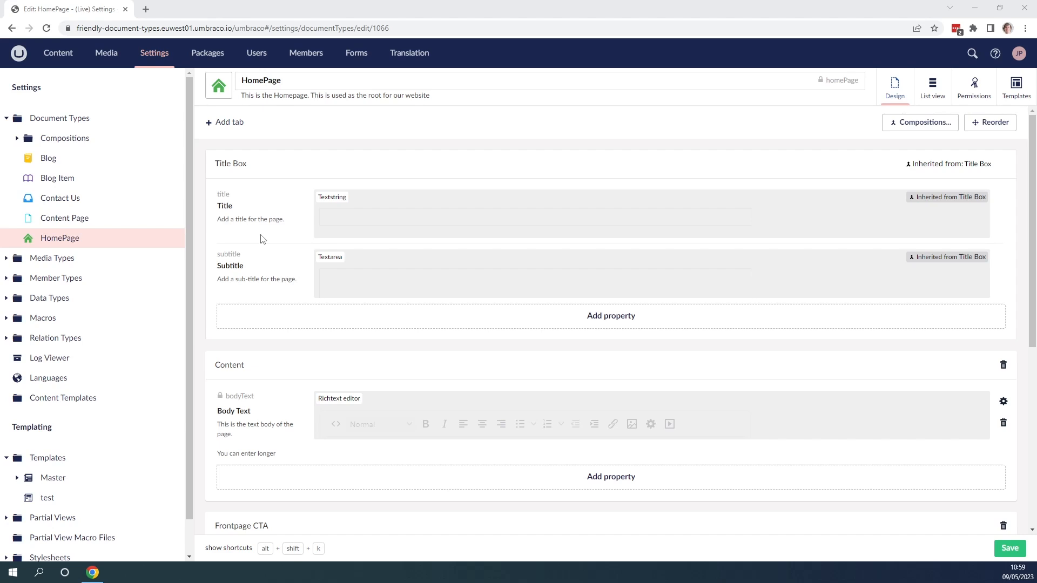
mouse_move(59, 53)
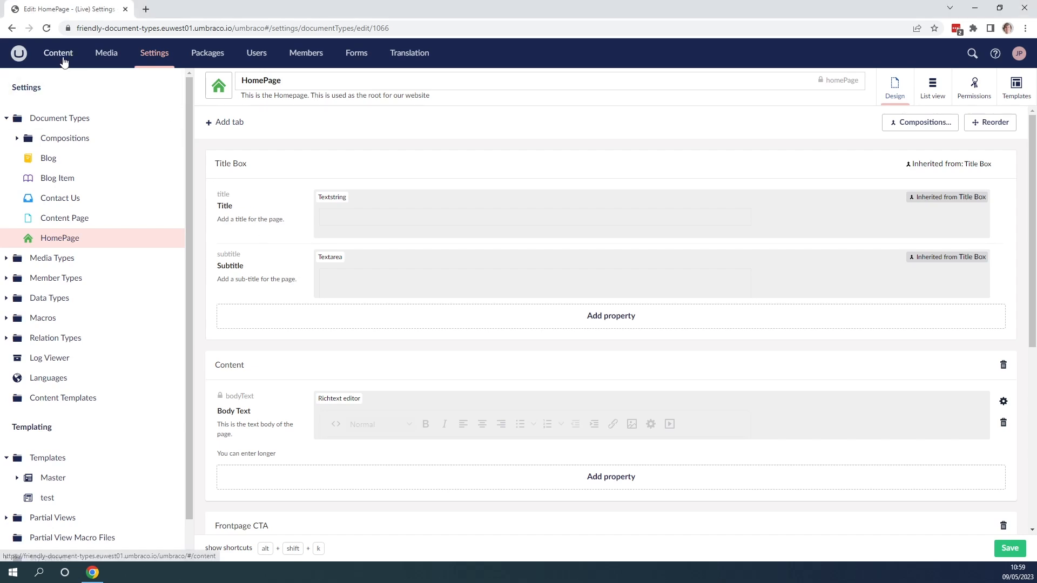
Step: In Content, expand Welcome, then expand and collapse About Umbraco
click(58, 53)
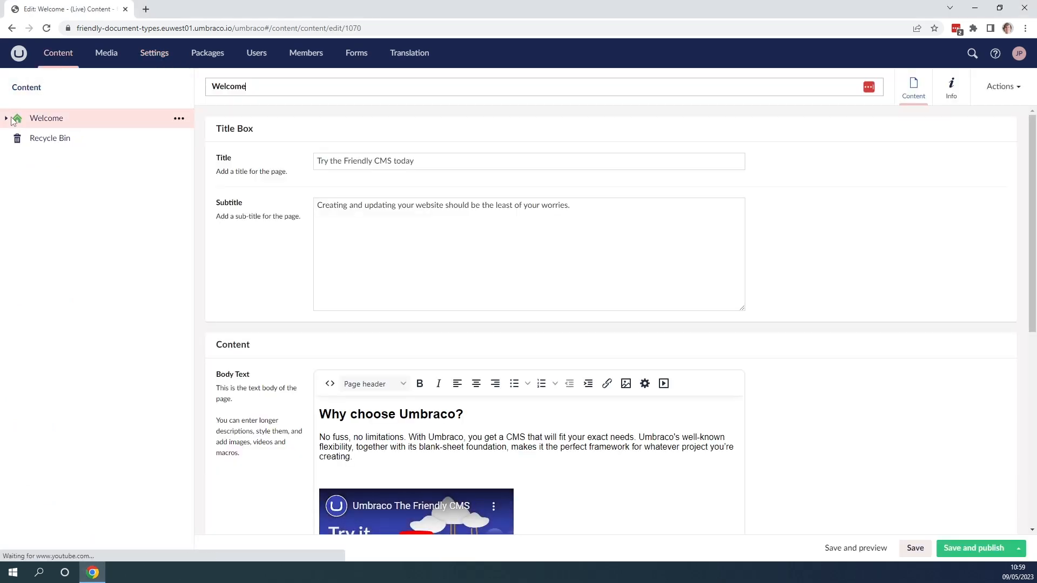
click(6, 118)
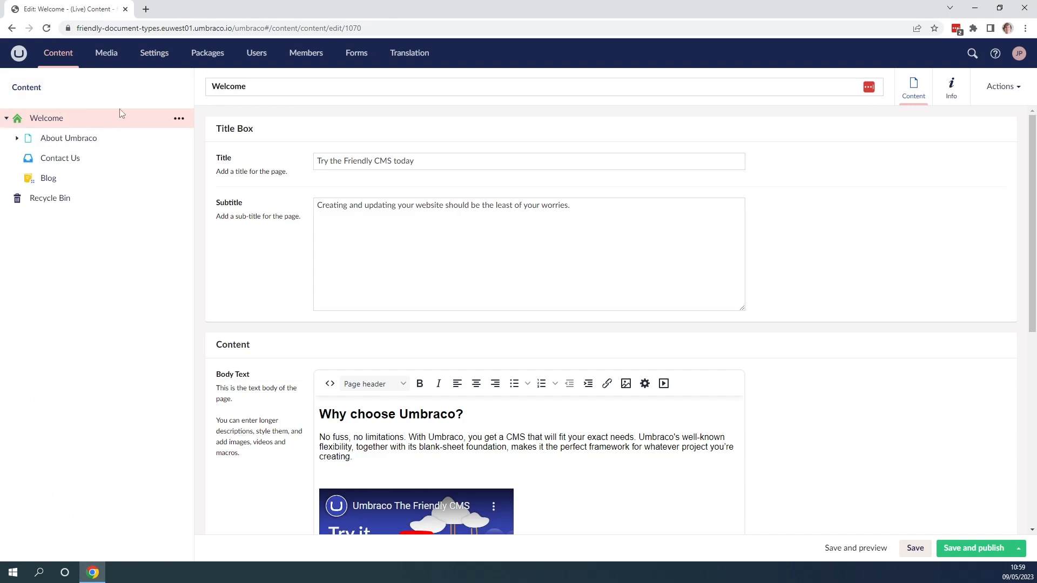
mouse_move(20, 127)
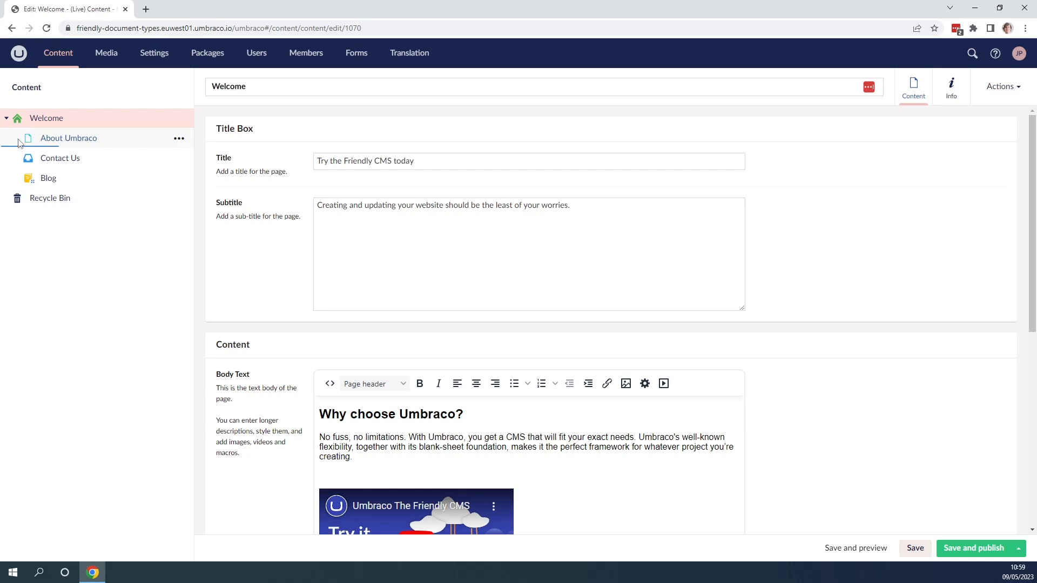
click(16, 138)
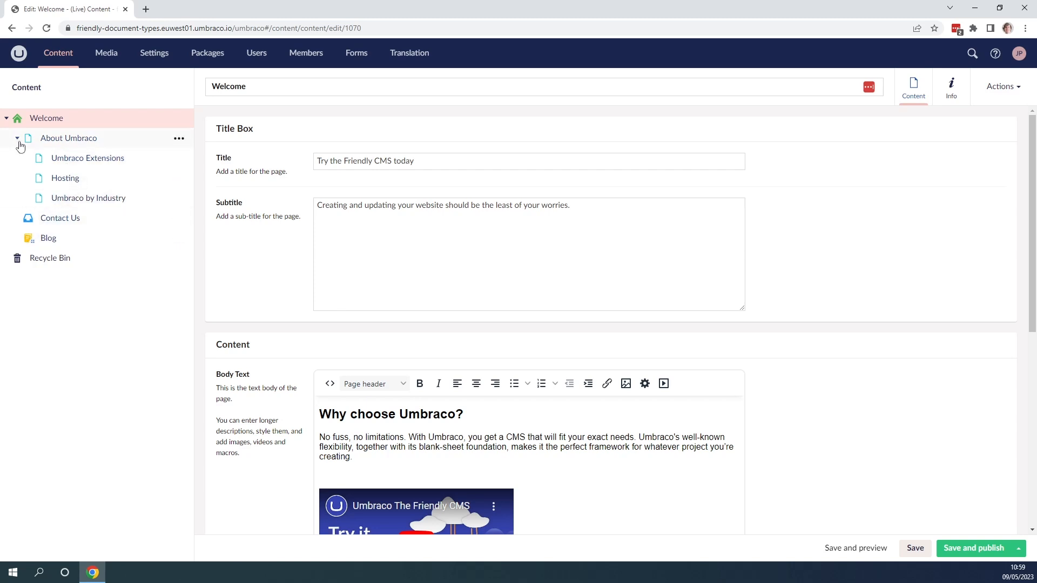
click(17, 137)
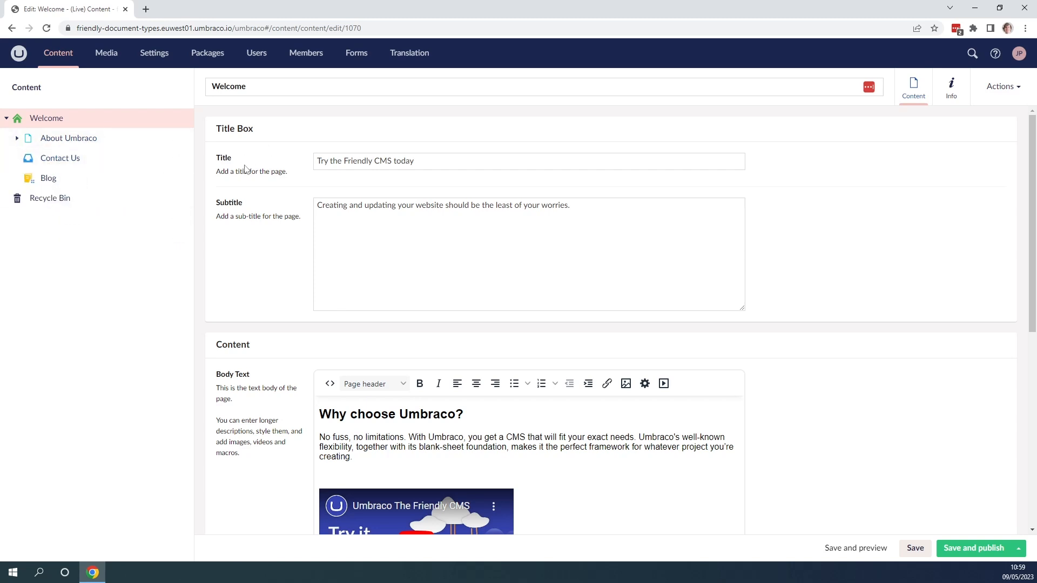
mouse_move(236, 174)
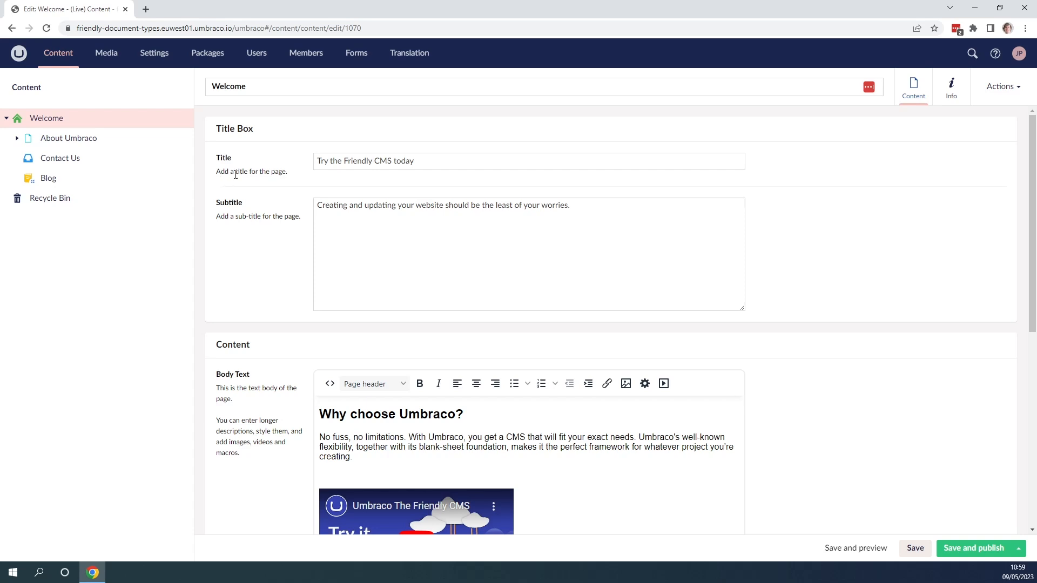
mouse_move(263, 188)
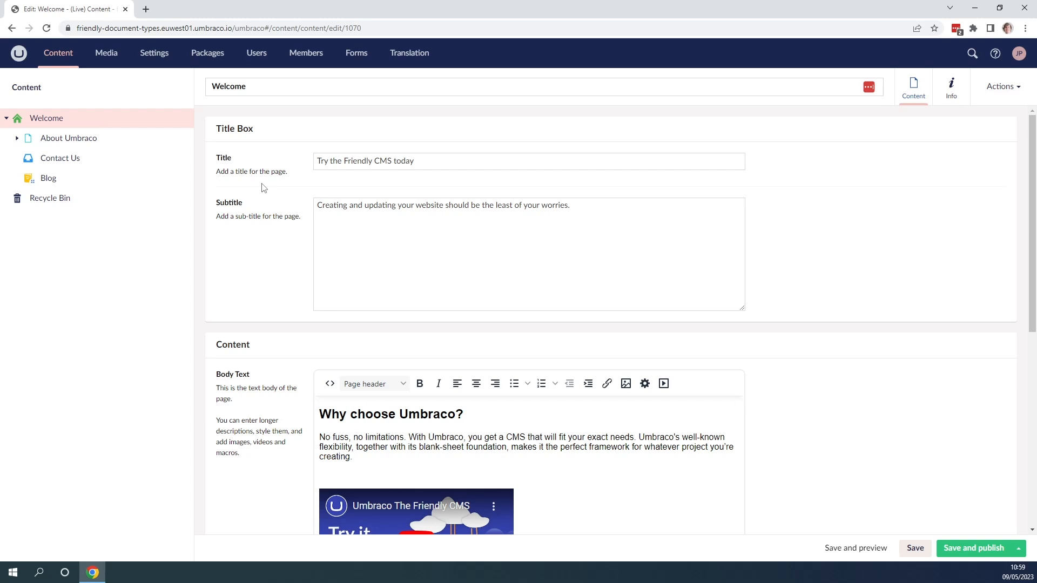
mouse_move(227, 182)
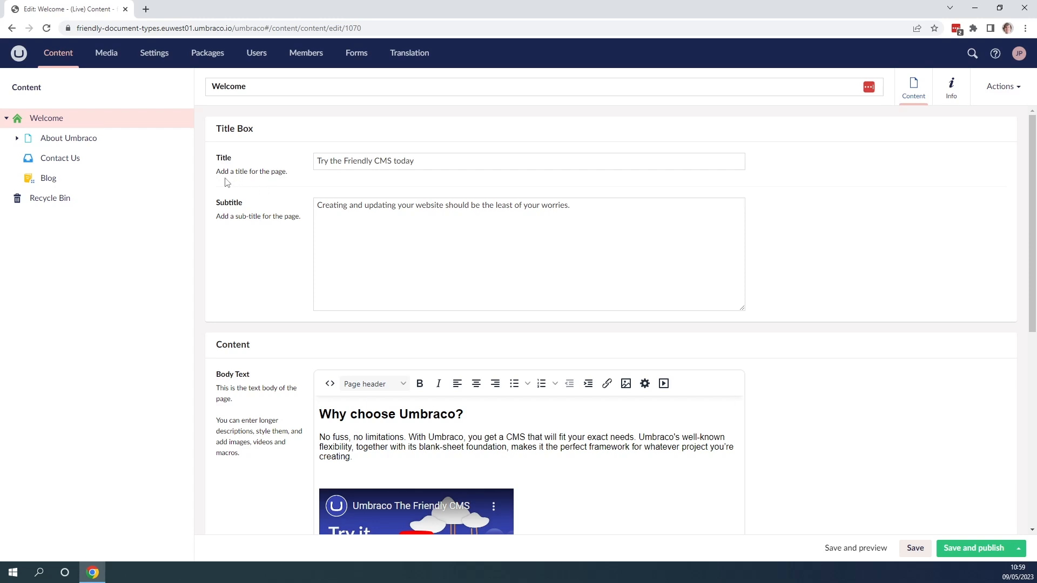
mouse_move(239, 230)
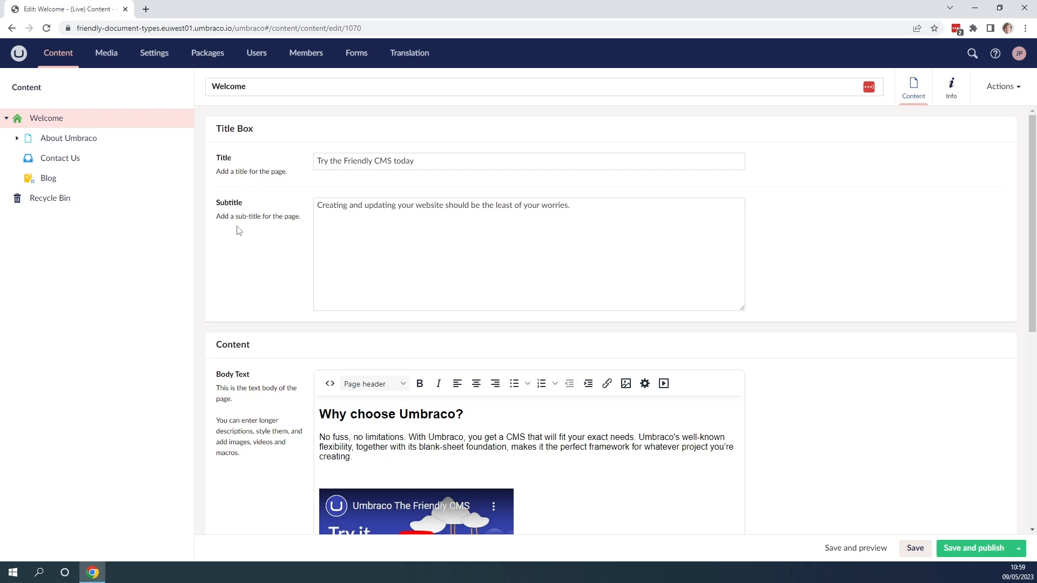
scroll(down, 3)
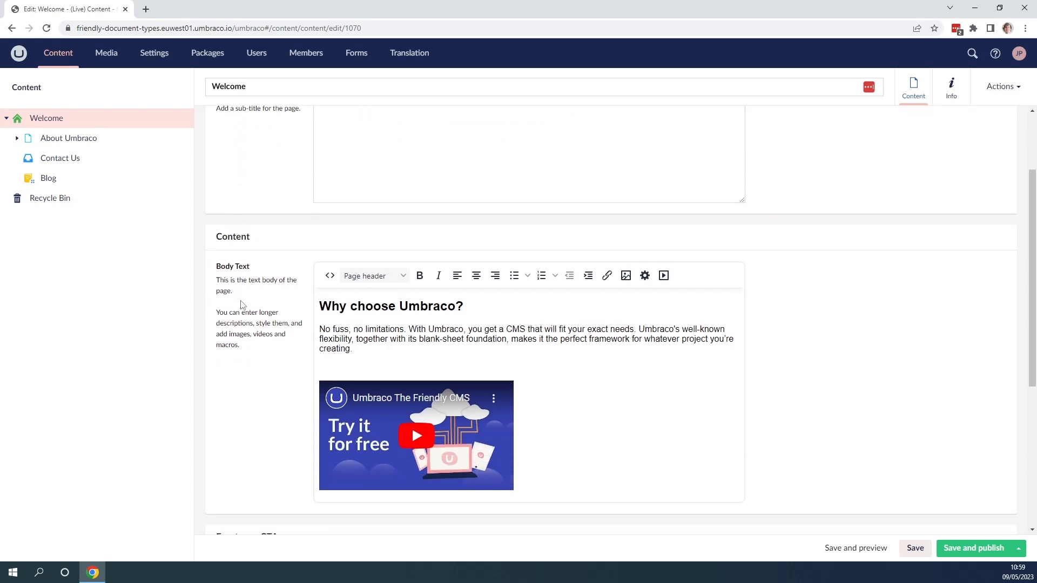
scroll(down, 3)
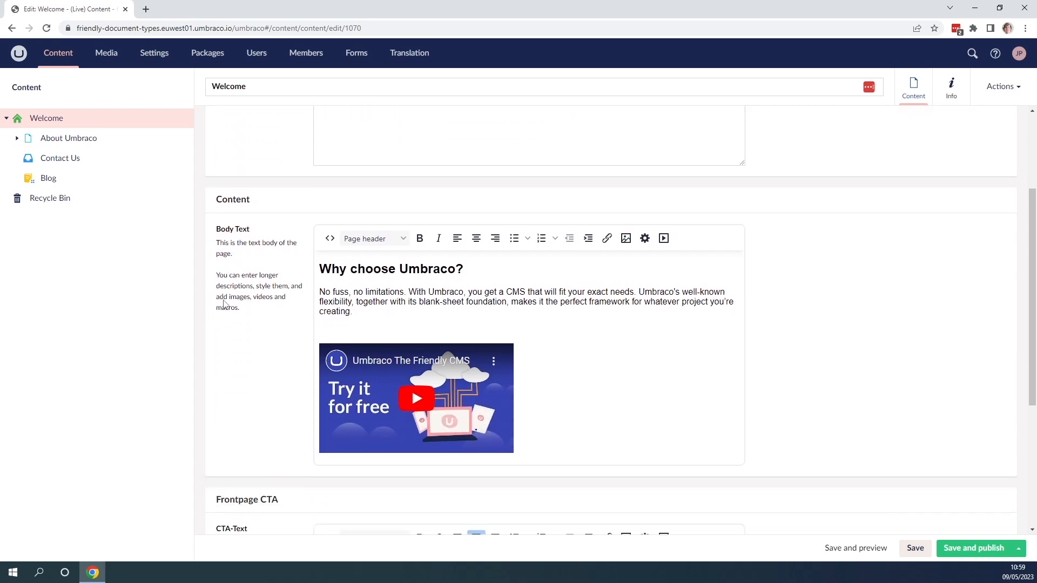
scroll(down, 3)
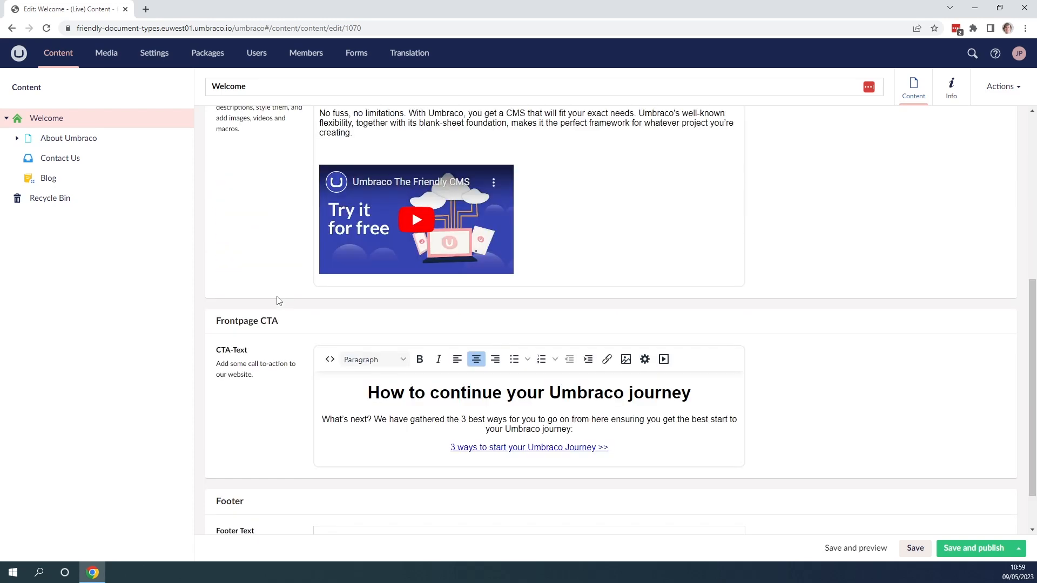
scroll(down, 3)
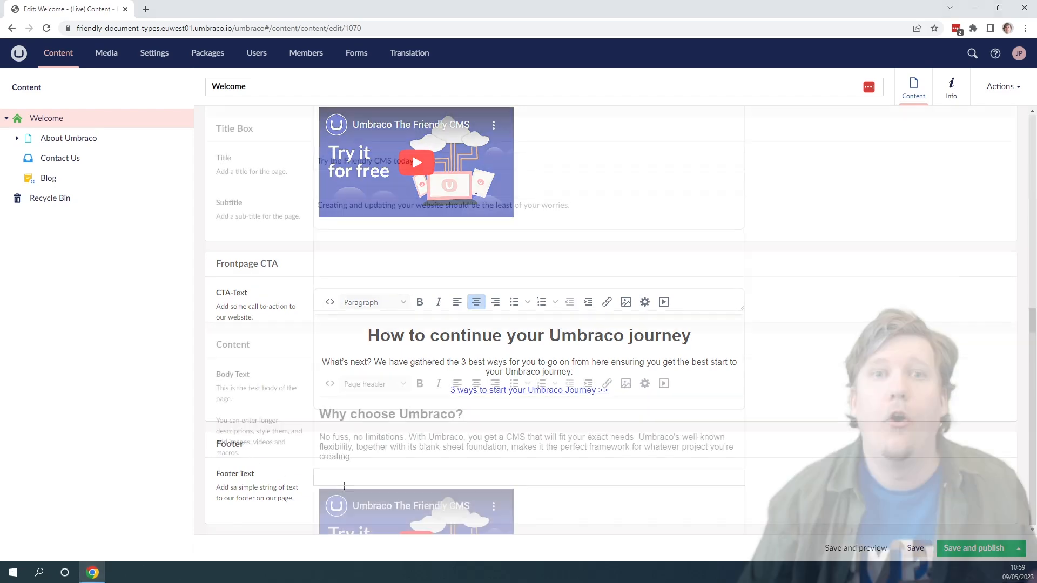
scroll(up, 3)
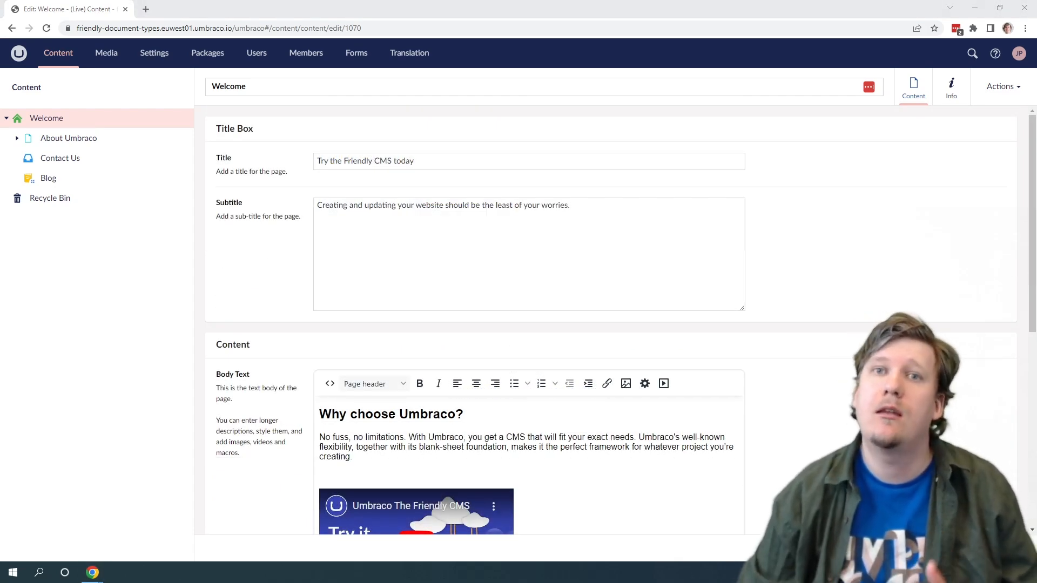